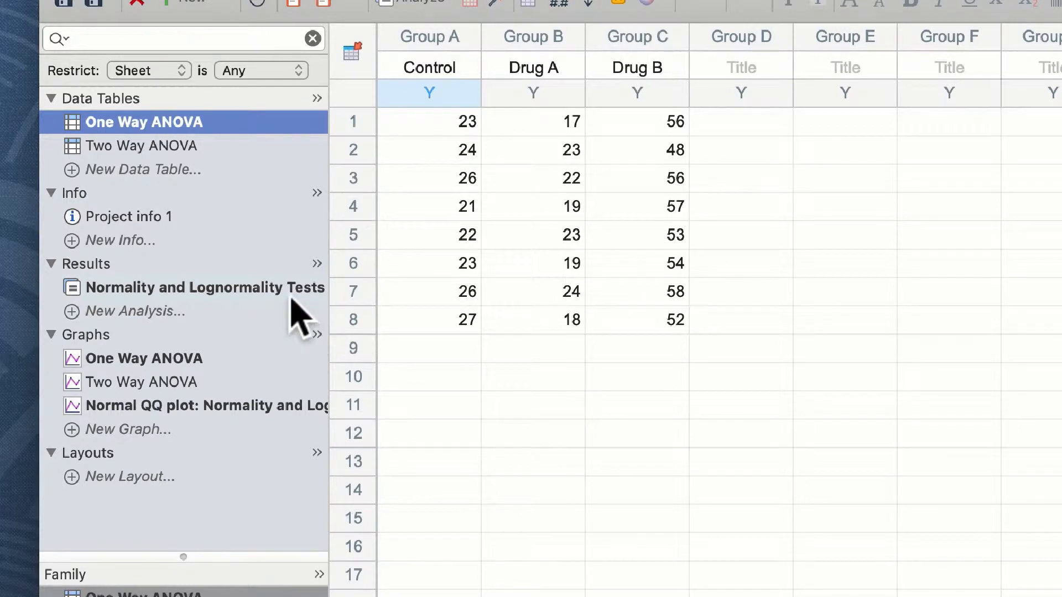
- Review the normality test results, then return to the One Way ANOVA data table
{"action": "left_click", "coordinate": [202, 287]}
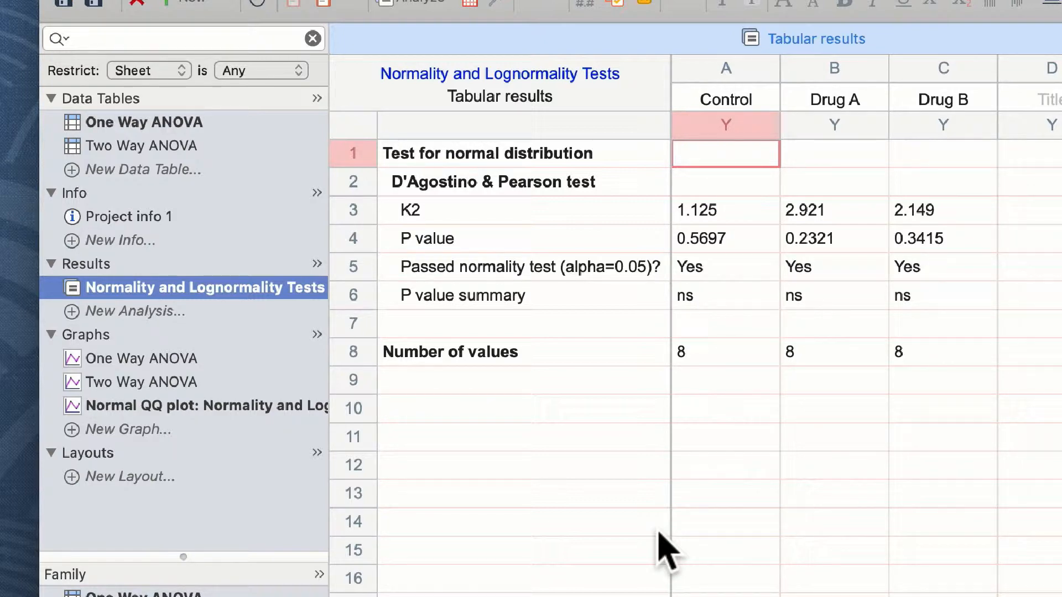
{"action": "left_click", "coordinate": [142, 122]}
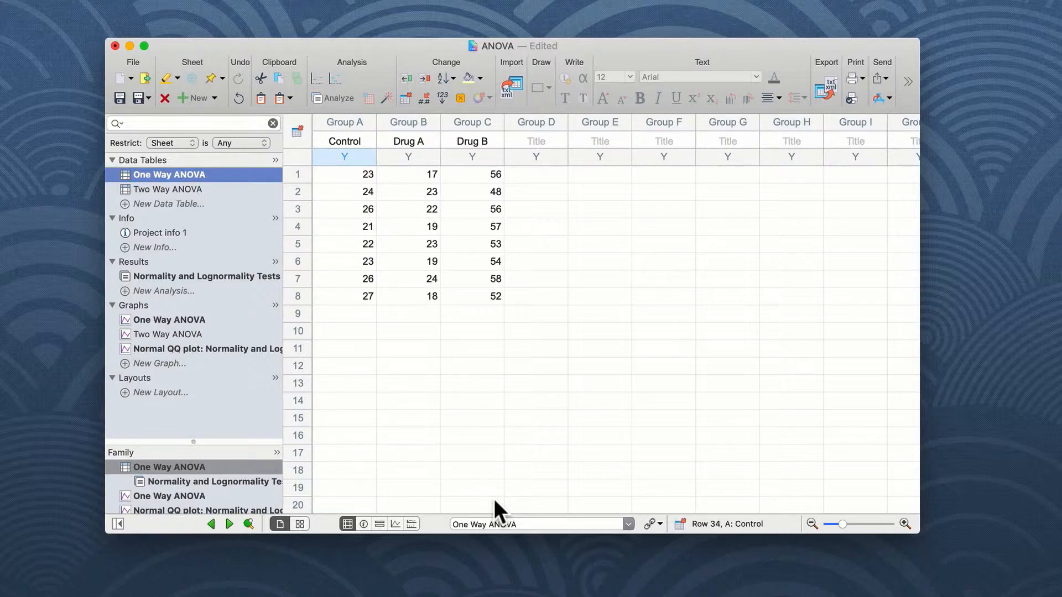
{"action": "left_click", "coordinate": [169, 319]}
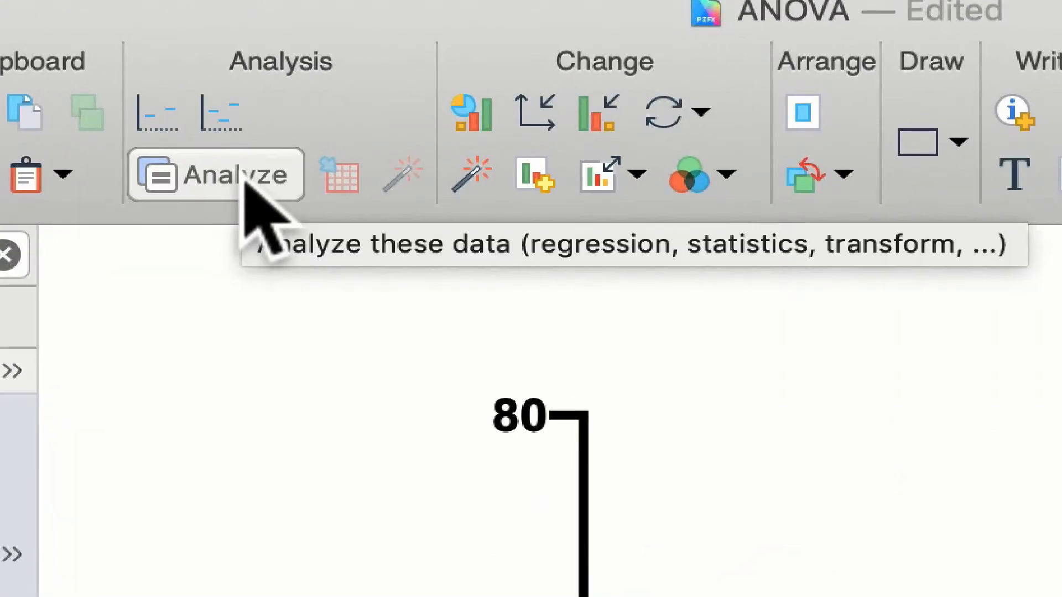
{"action": "left_click", "coordinate": [215, 175]}
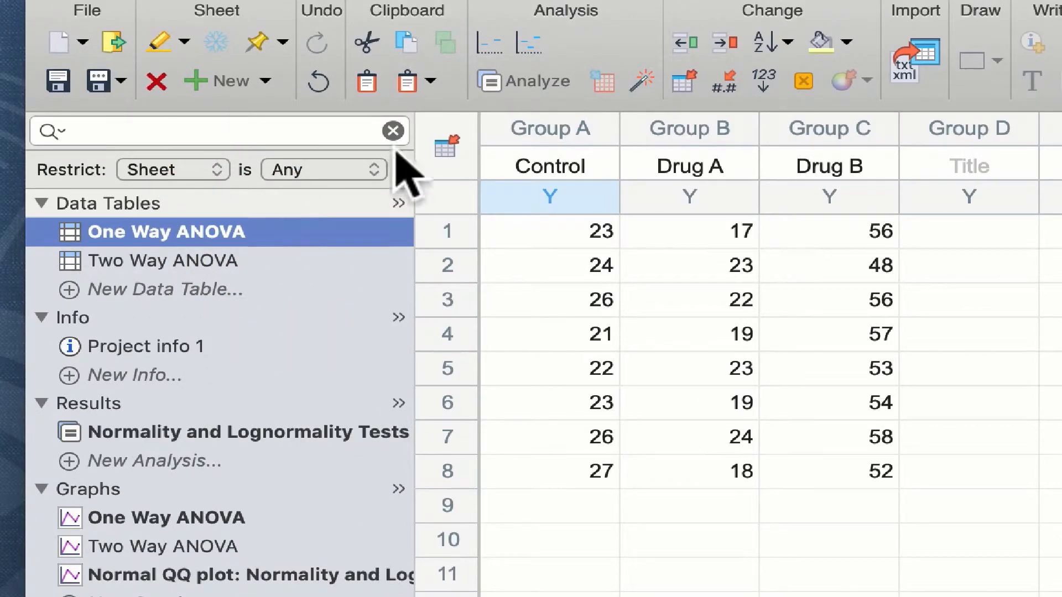
{"action": "mouse_move", "coordinate": [536, 81]}
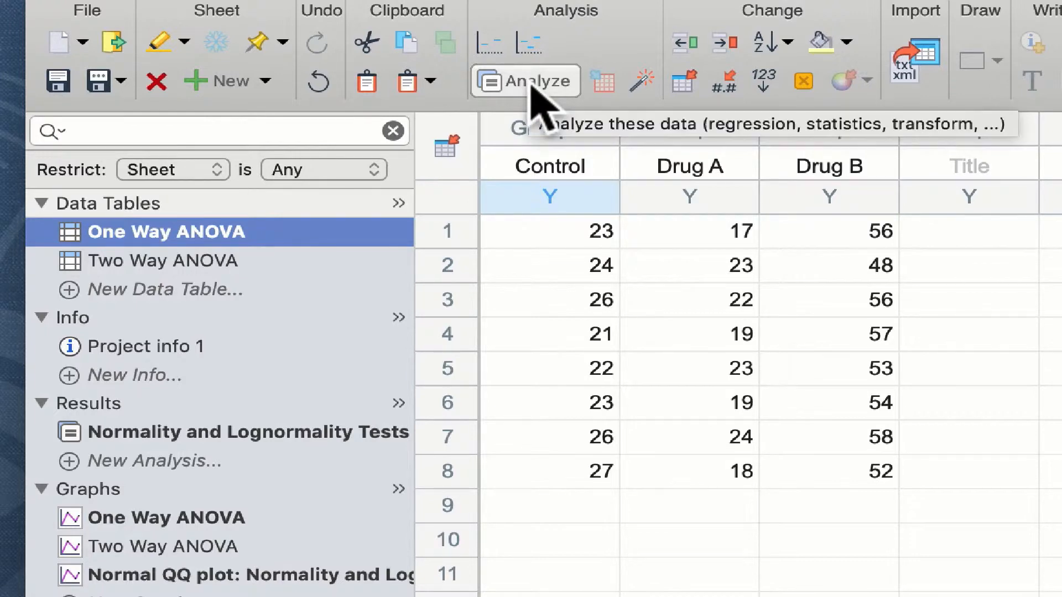
{"action": "mouse_move", "coordinate": [172, 480]}
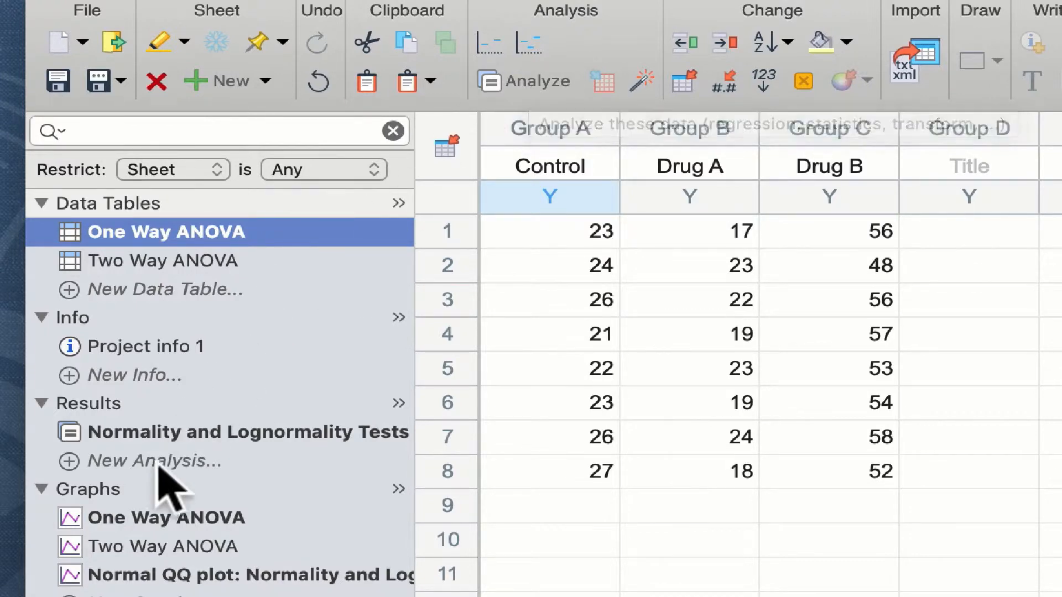
{"action": "mouse_move", "coordinate": [161, 467]}
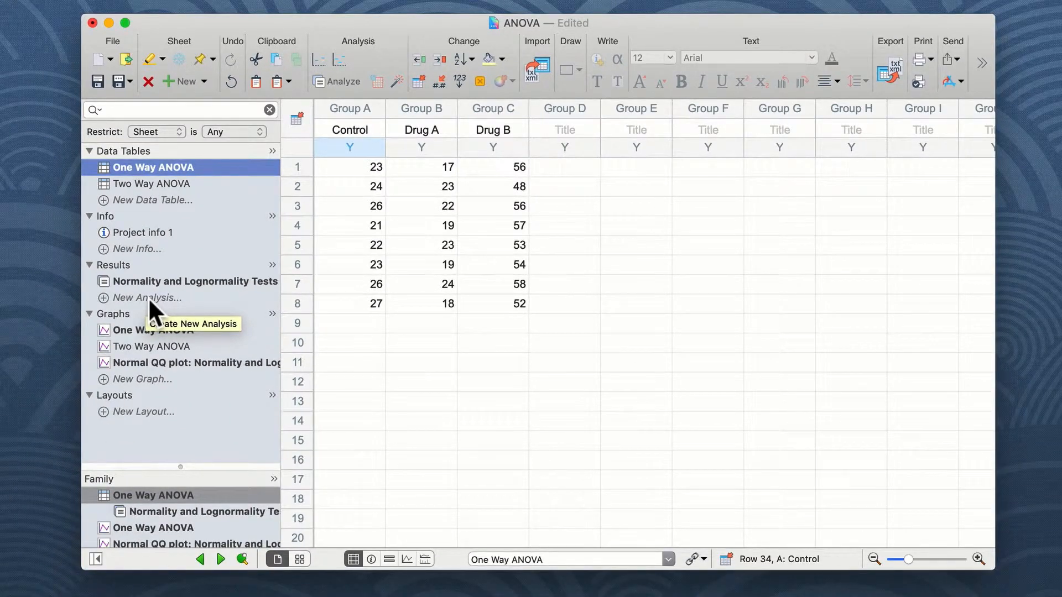
{"action": "mouse_move", "coordinate": [340, 81]}
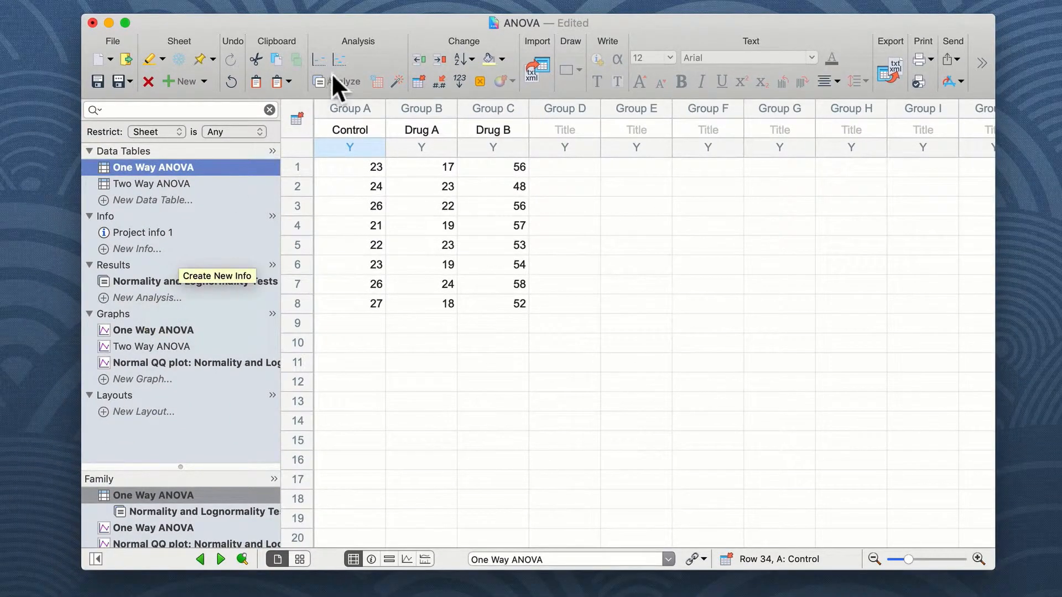
{"action": "mouse_move", "coordinate": [345, 81]}
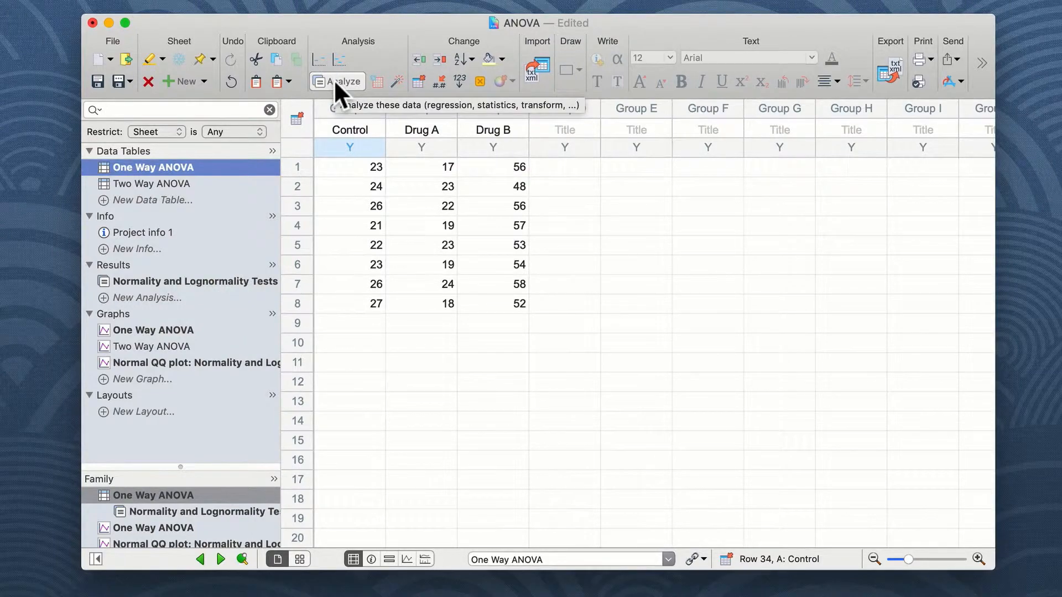
- Start a one-way ANOVA analysis with Control, Drug A and Drug B all included
{"action": "left_click", "coordinate": [337, 81]}
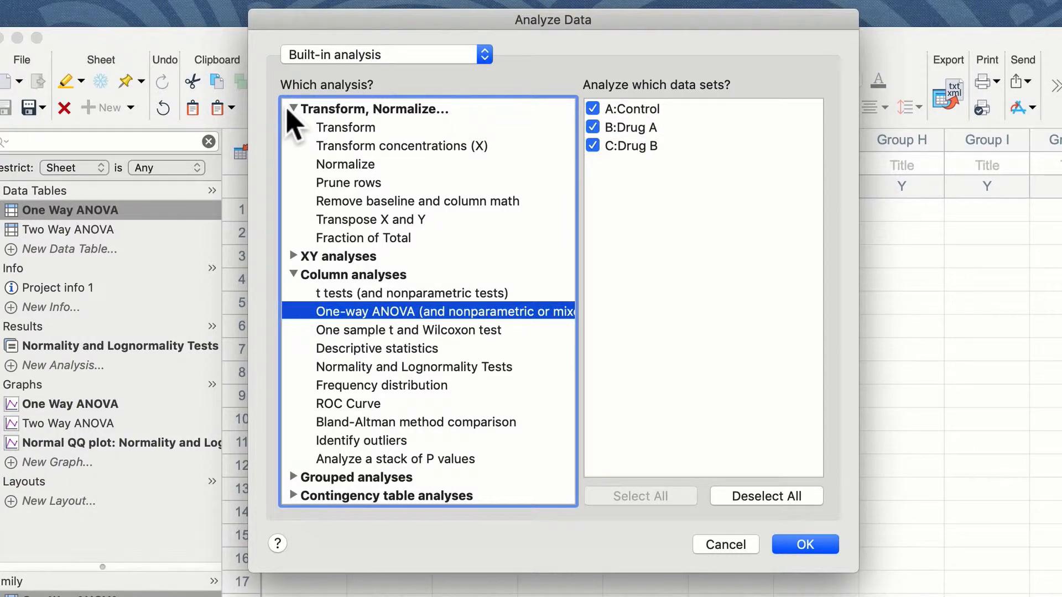
{"action": "mouse_move", "coordinate": [381, 219]}
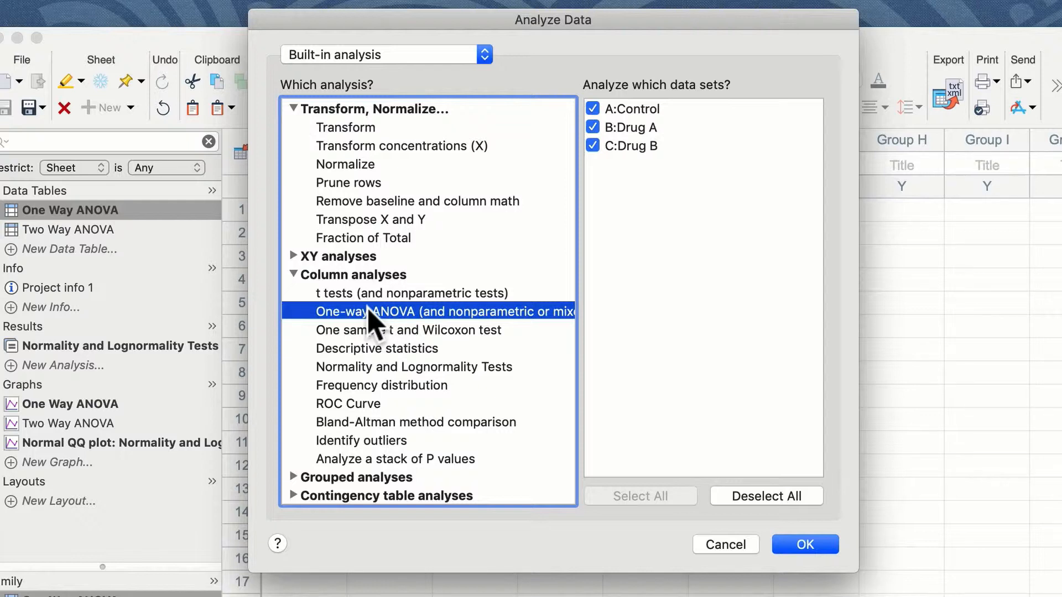
{"action": "mouse_move", "coordinate": [672, 353]}
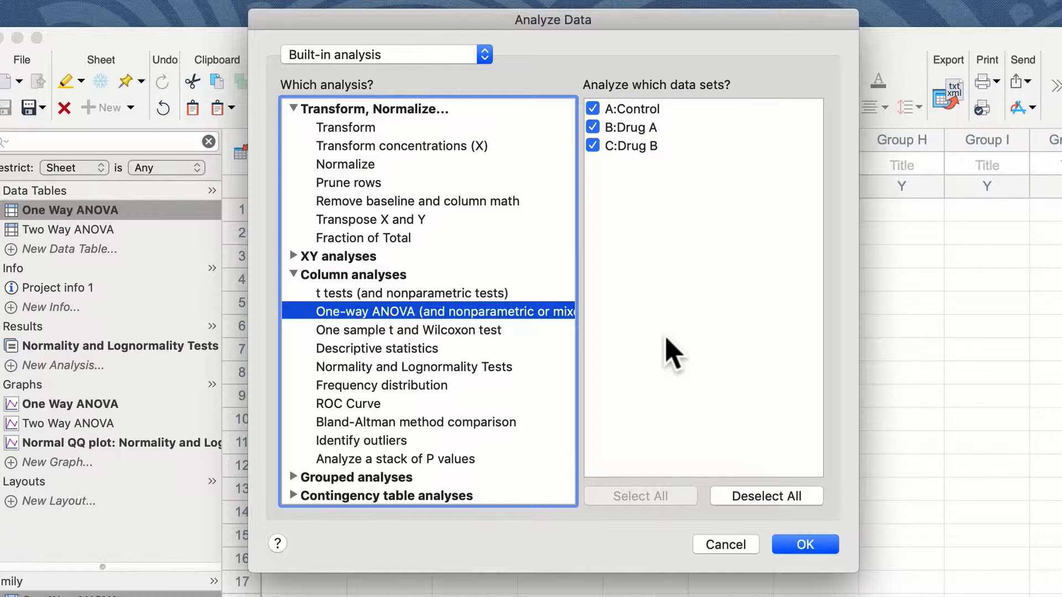
{"action": "left_click", "coordinate": [766, 496]}
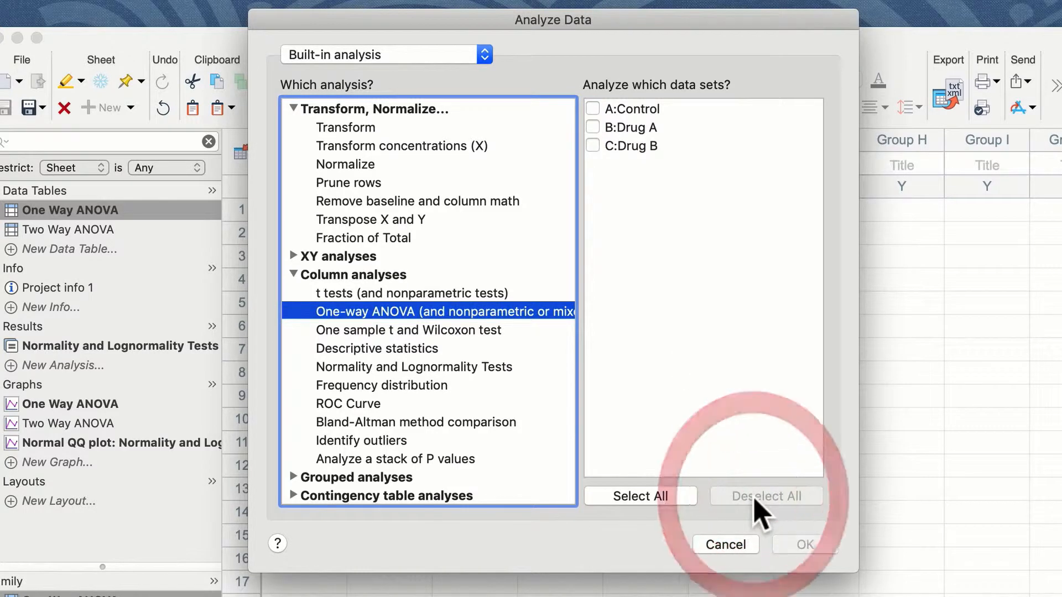
{"action": "left_click", "coordinate": [639, 496]}
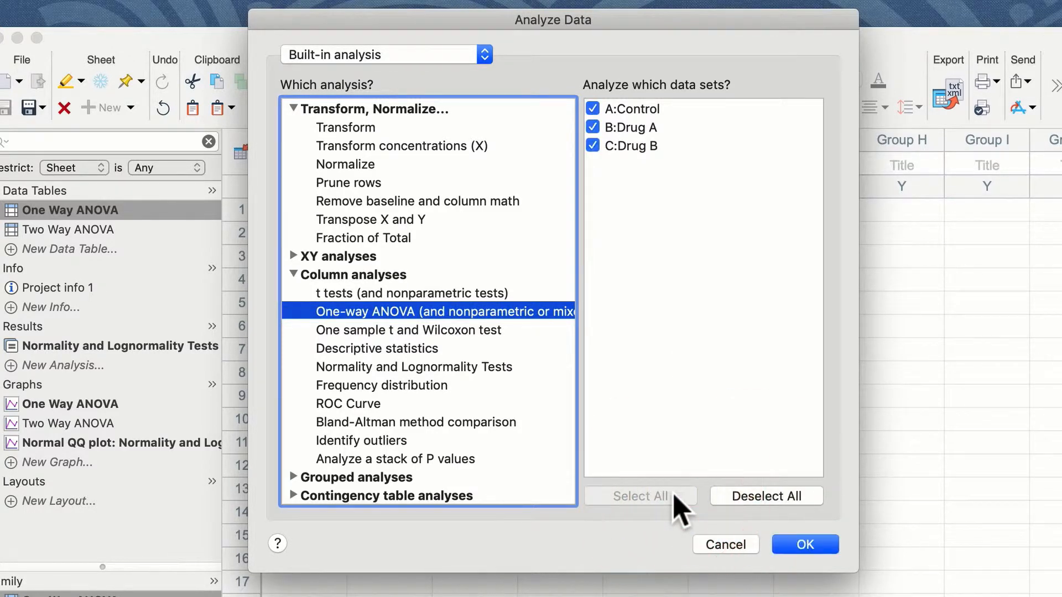
{"action": "mouse_move", "coordinate": [747, 504]}
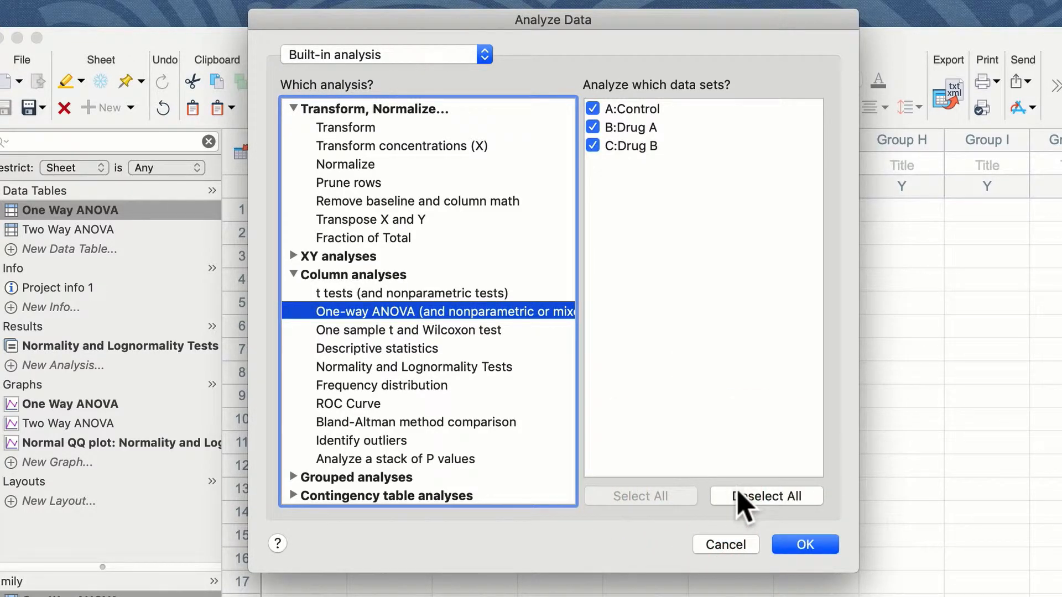
{"action": "left_click", "coordinate": [765, 495]}
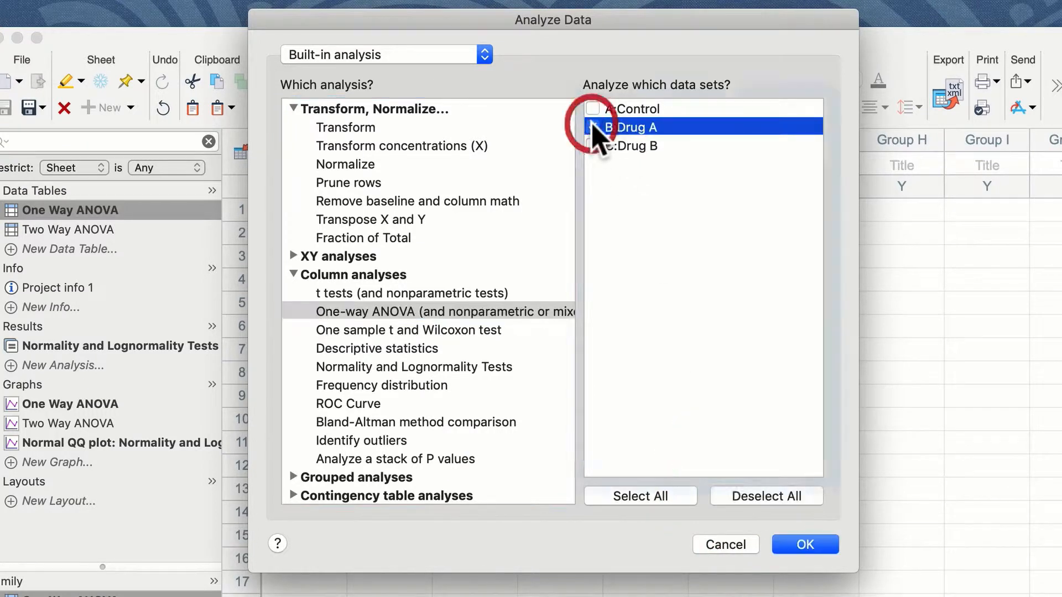
{"action": "left_click", "coordinate": [592, 145]}
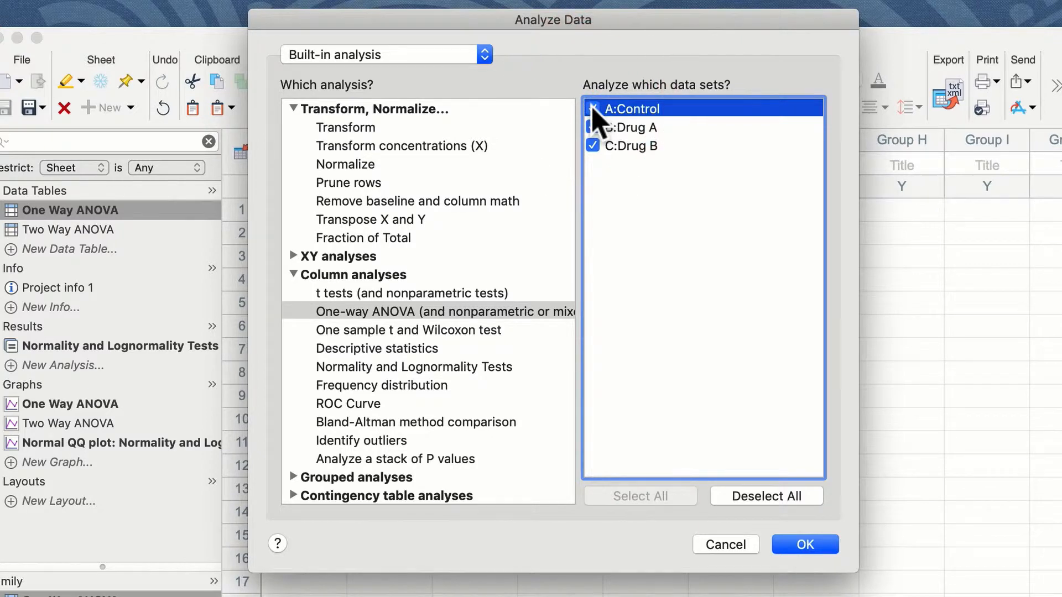
{"action": "left_click", "coordinate": [592, 127]}
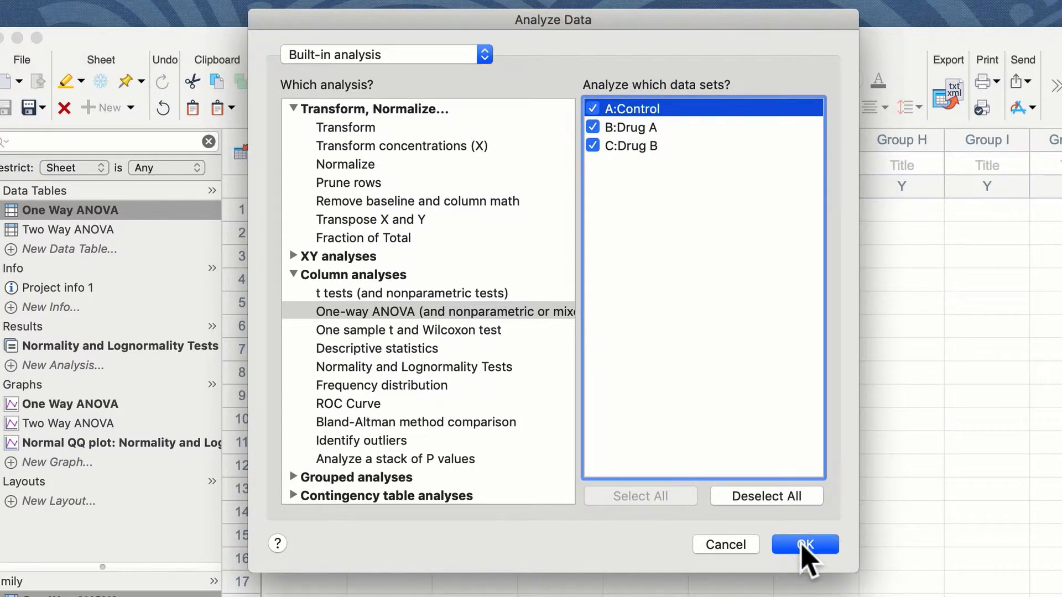
- Keep the ANOVA design unmatched with Gaussian data and equal SDs for ordinary ANOVA
{"action": "left_click", "coordinate": [803, 544]}
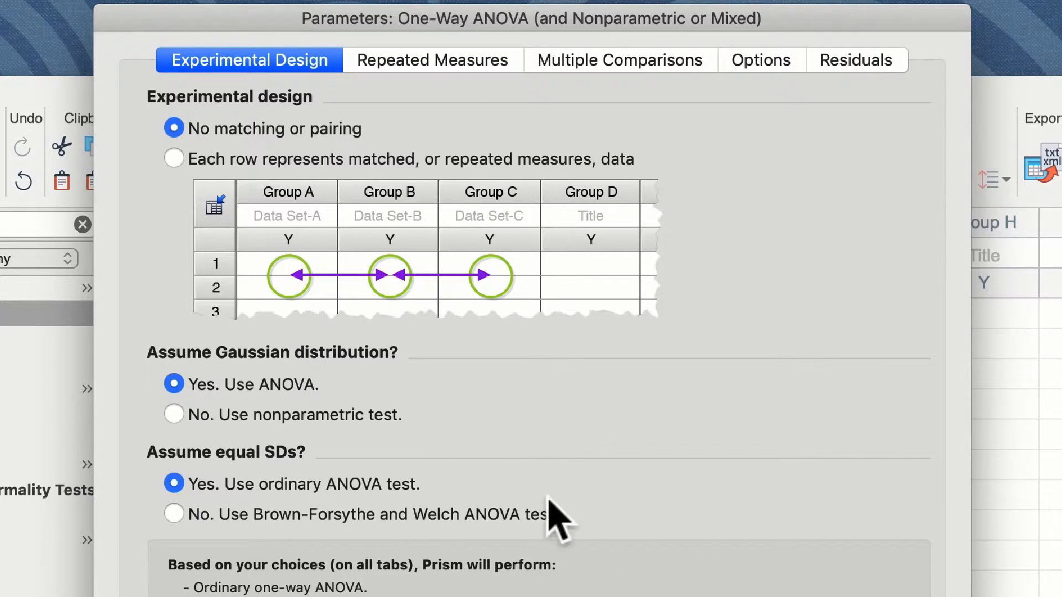
{"action": "mouse_move", "coordinate": [237, 173]}
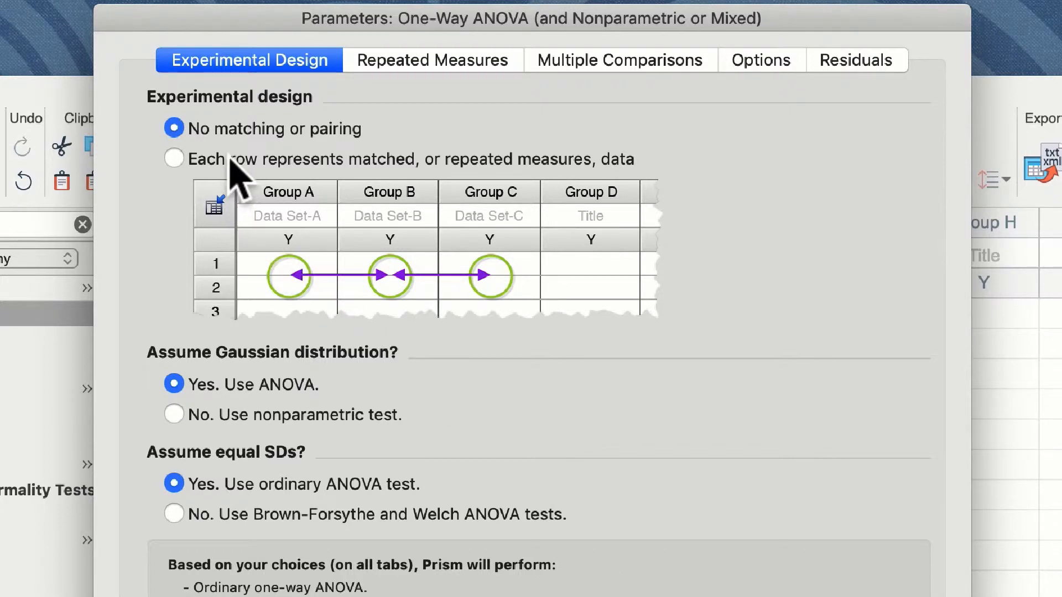
{"action": "left_click", "coordinate": [173, 157]}
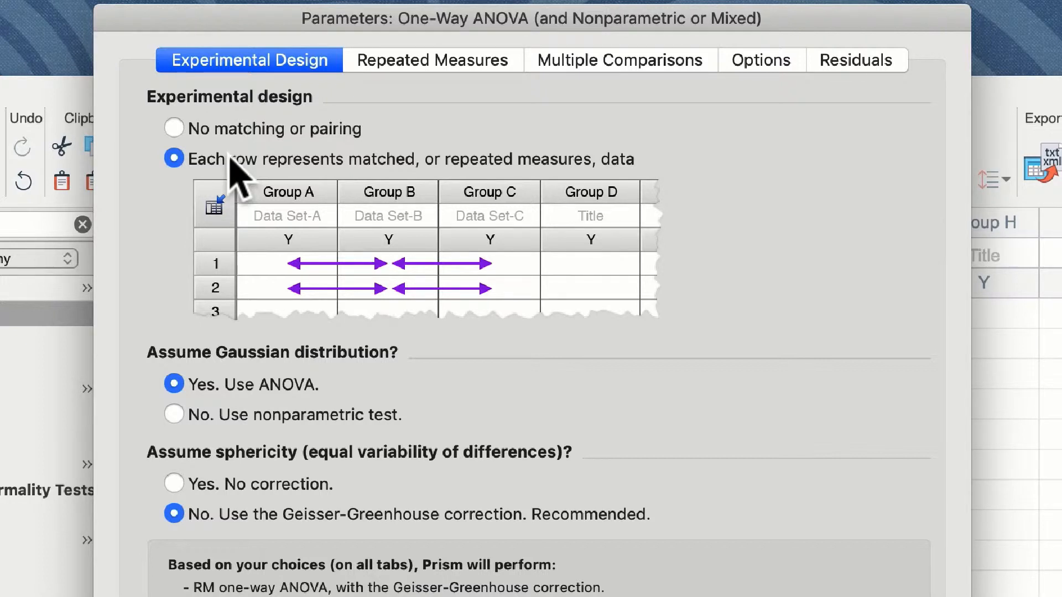
{"action": "left_click", "coordinate": [173, 129]}
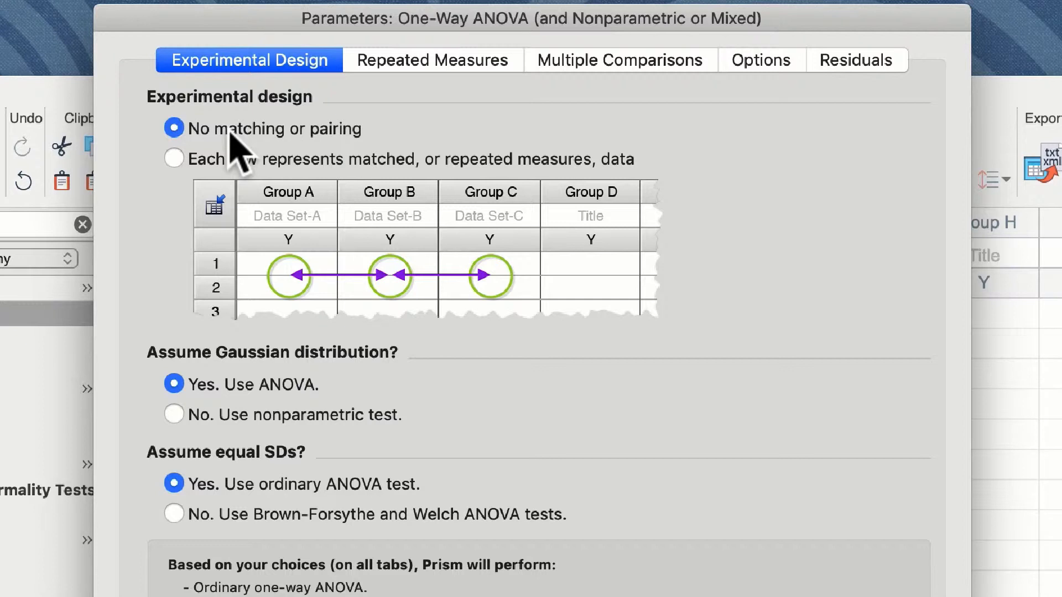
{"action": "mouse_move", "coordinate": [298, 183]}
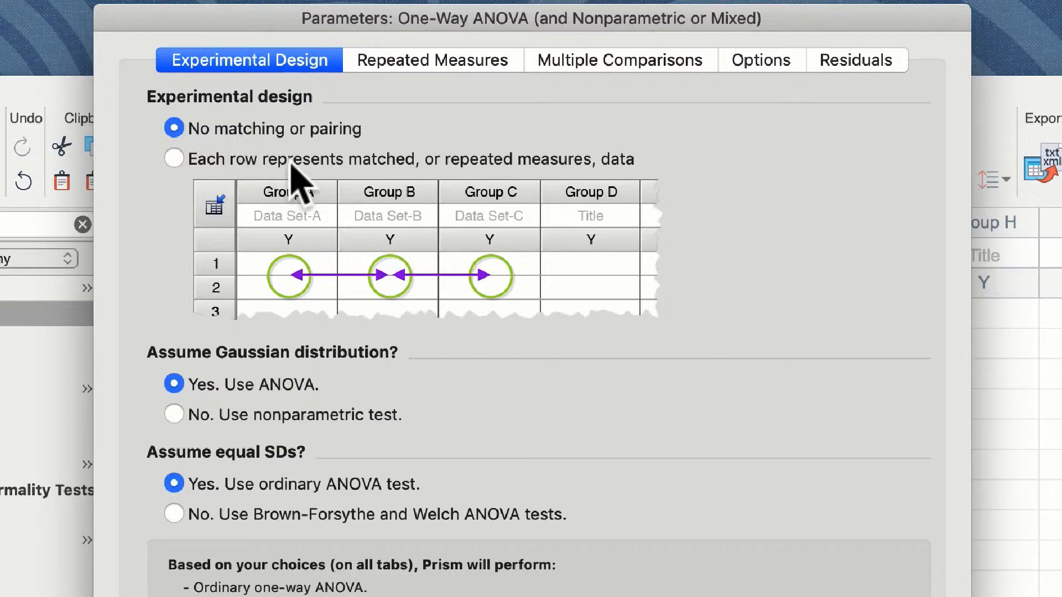
{"action": "mouse_move", "coordinate": [462, 414]}
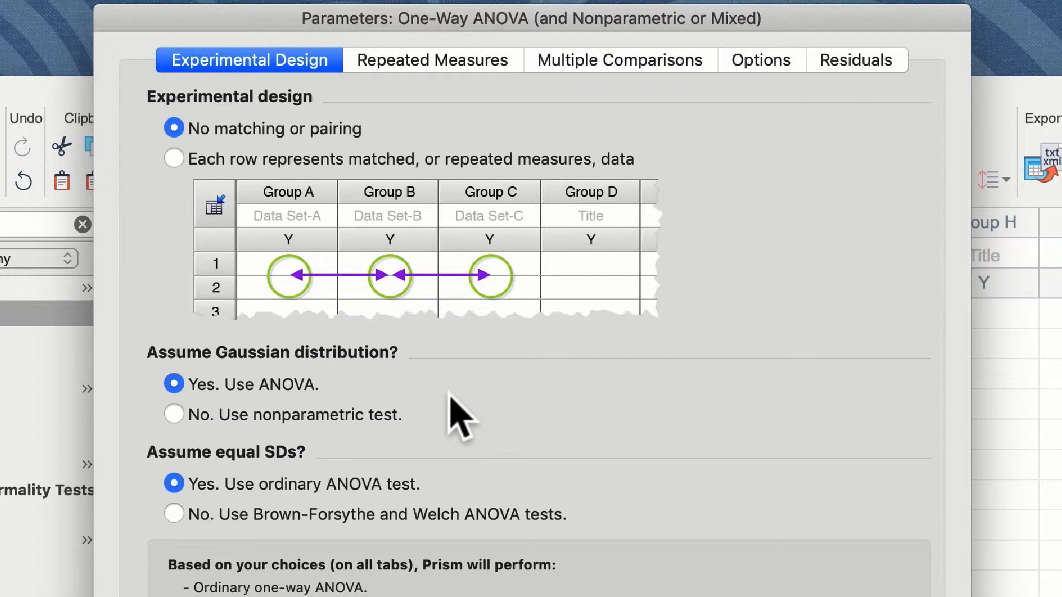
{"action": "mouse_move", "coordinate": [459, 501]}
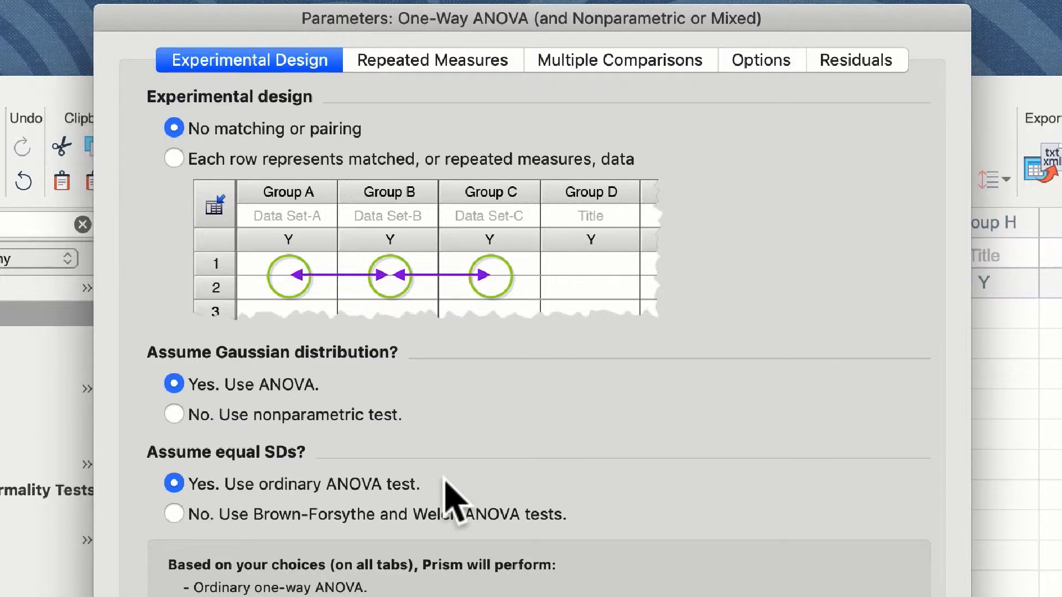
{"action": "mouse_move", "coordinate": [462, 143]}
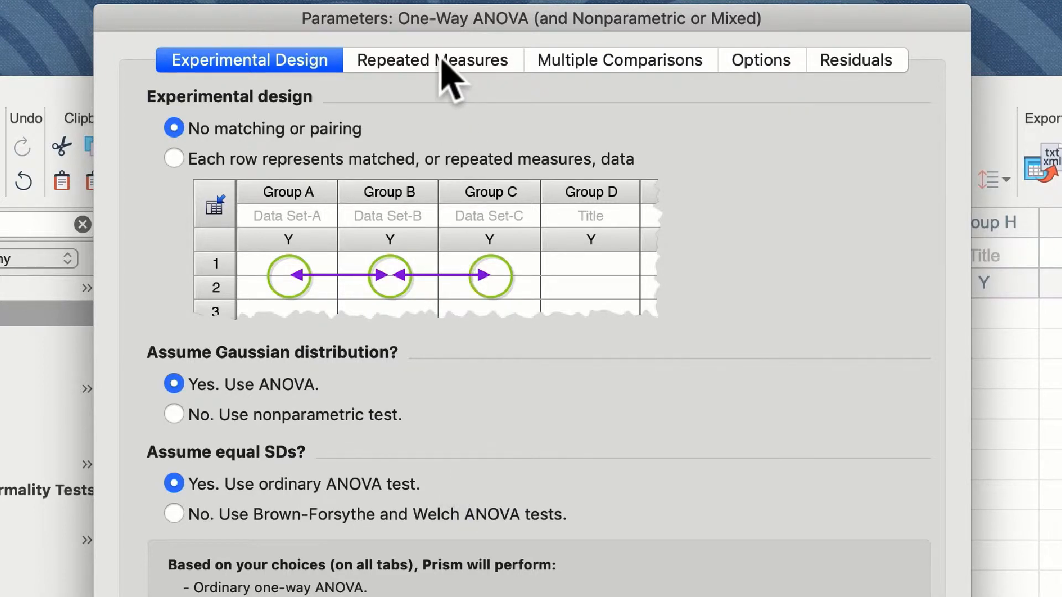
- Check the Repeated Measures settings, then view the Multiple Comparisons choices
{"action": "left_click", "coordinate": [432, 60]}
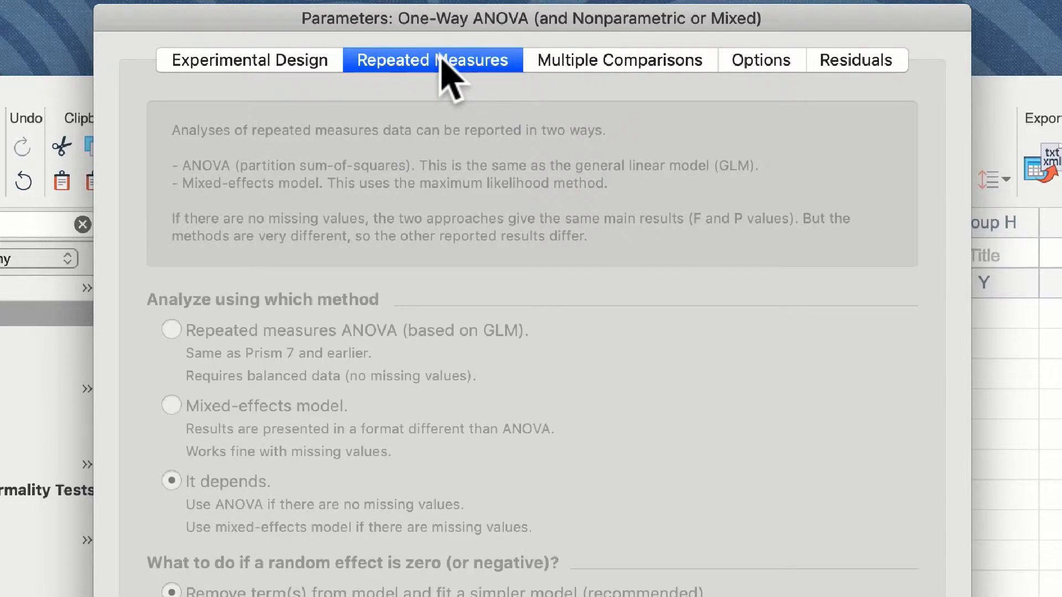
{"action": "mouse_move", "coordinate": [528, 81]}
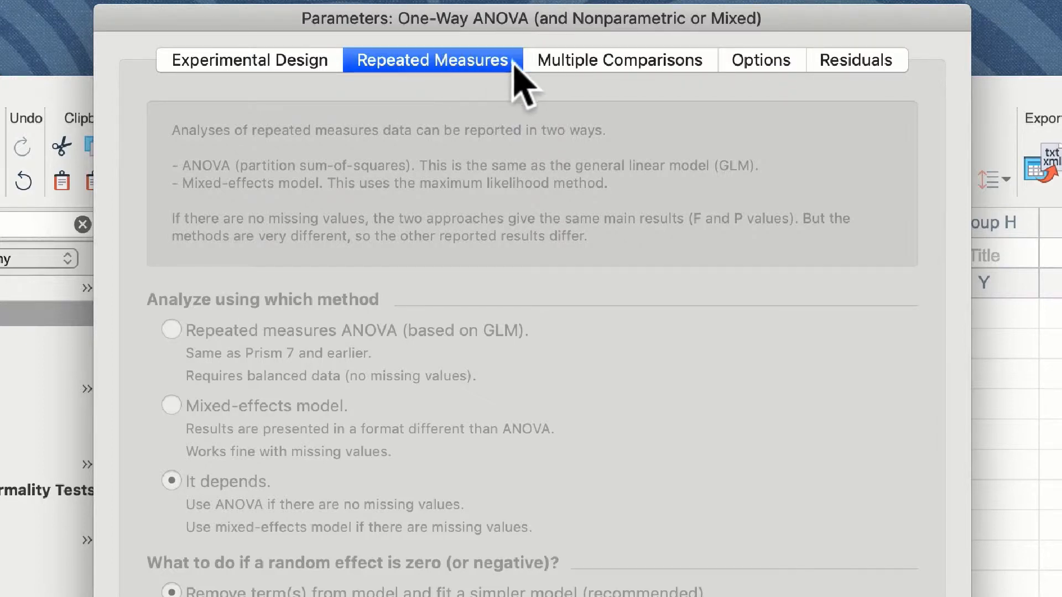
{"action": "left_click", "coordinate": [618, 60]}
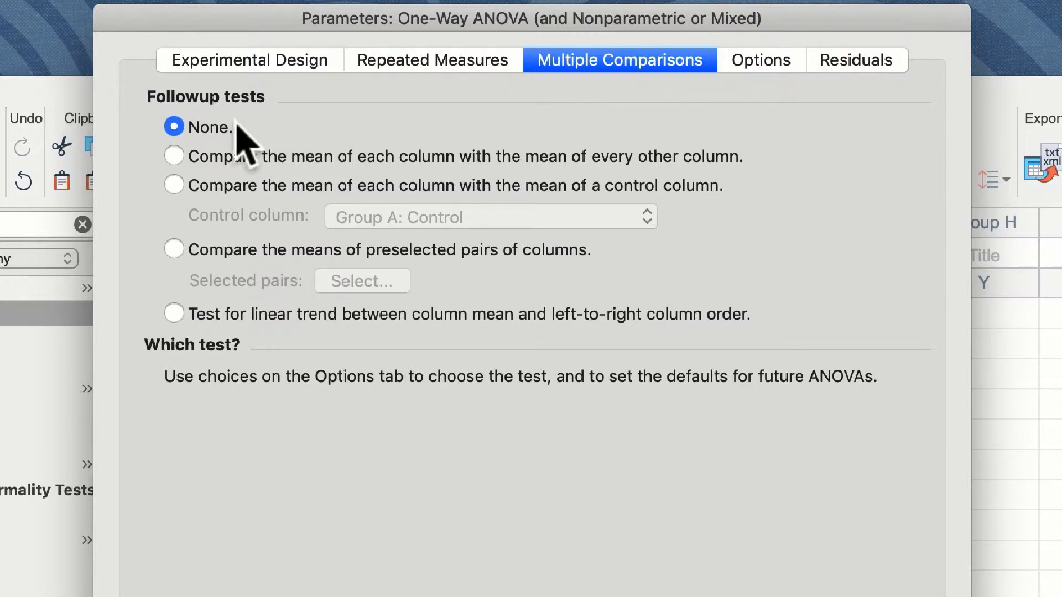
- Try the control-column and selected-pairs options, then compare every column mean with every other
{"action": "left_click", "coordinate": [174, 156]}
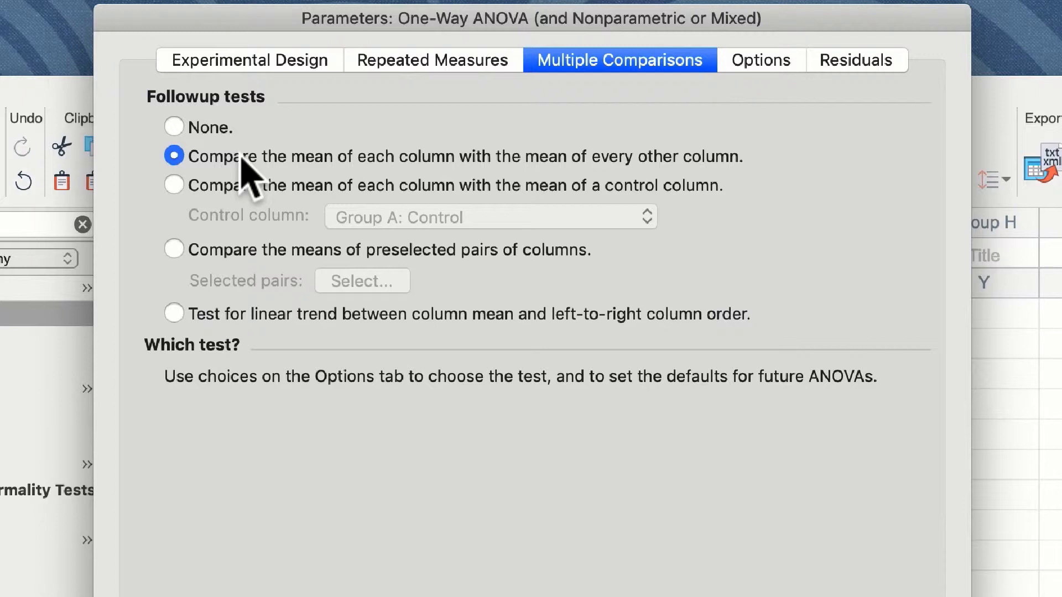
{"action": "left_click", "coordinate": [174, 185]}
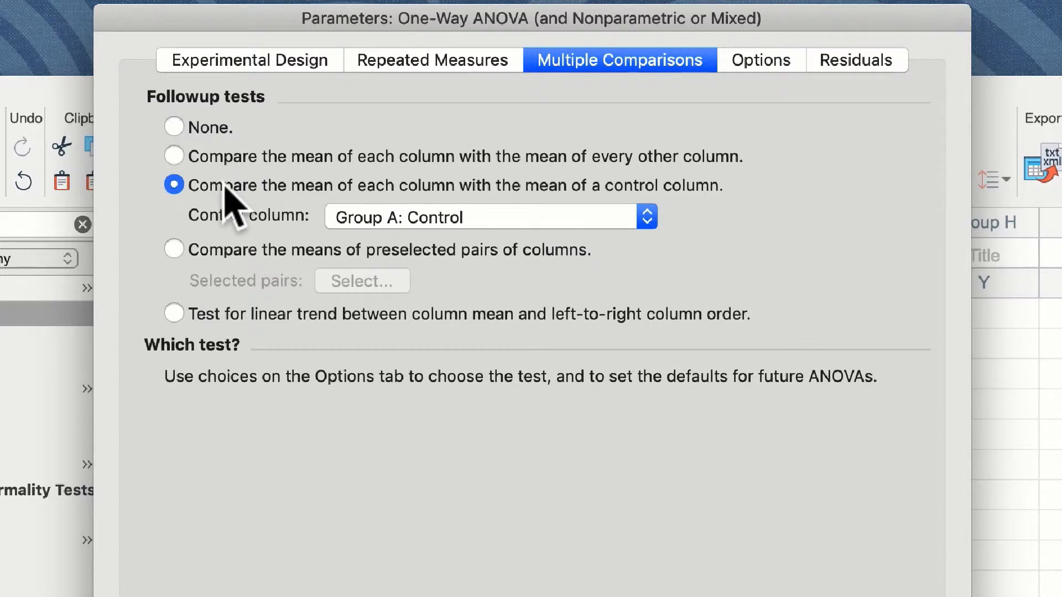
{"action": "mouse_move", "coordinate": [268, 217]}
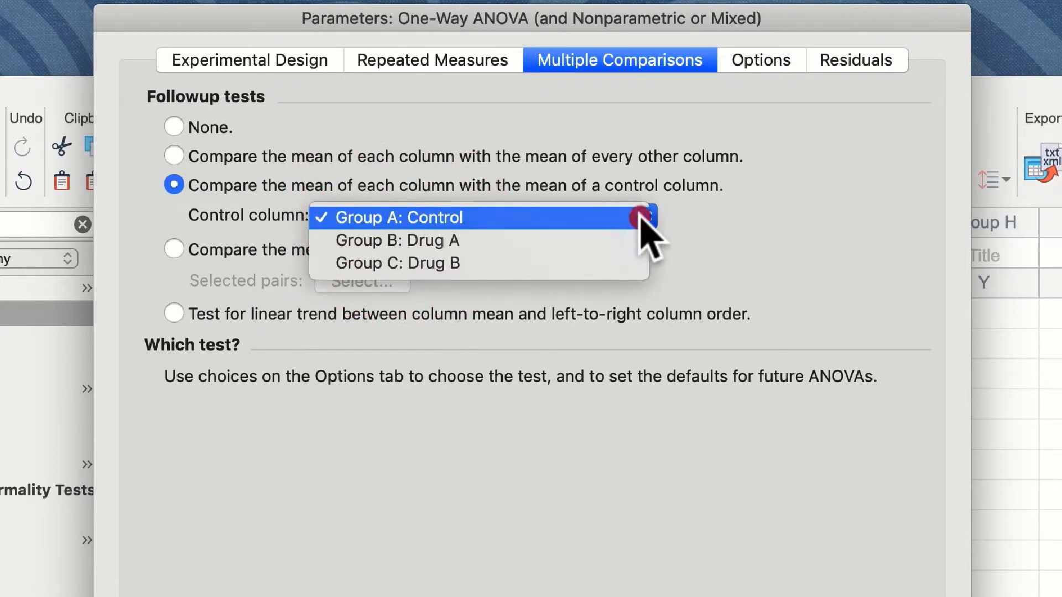
{"action": "left_click", "coordinate": [398, 218]}
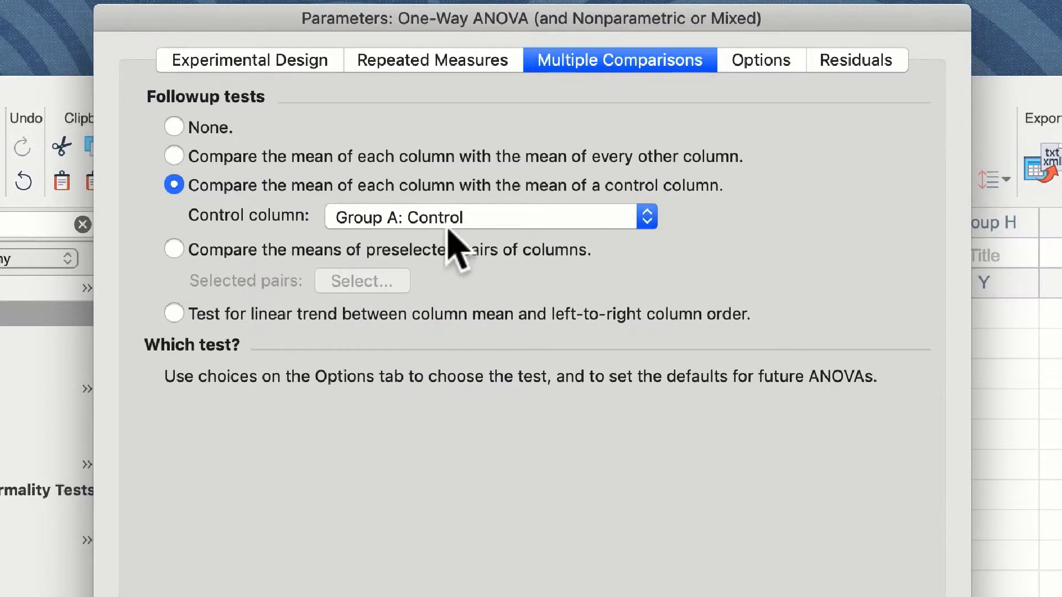
{"action": "left_click", "coordinate": [174, 249]}
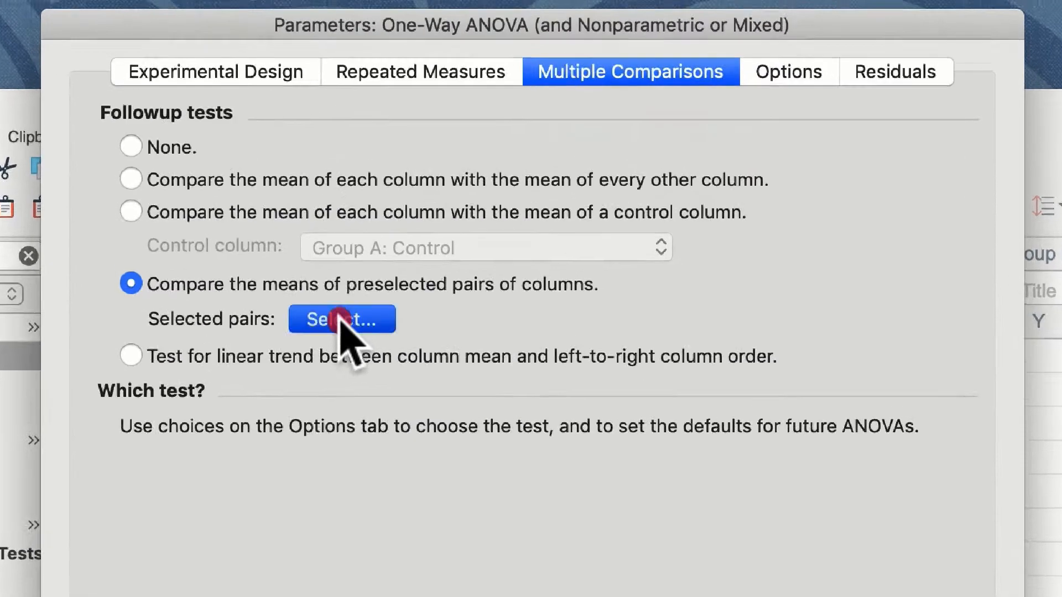
{"action": "left_click", "coordinate": [342, 319]}
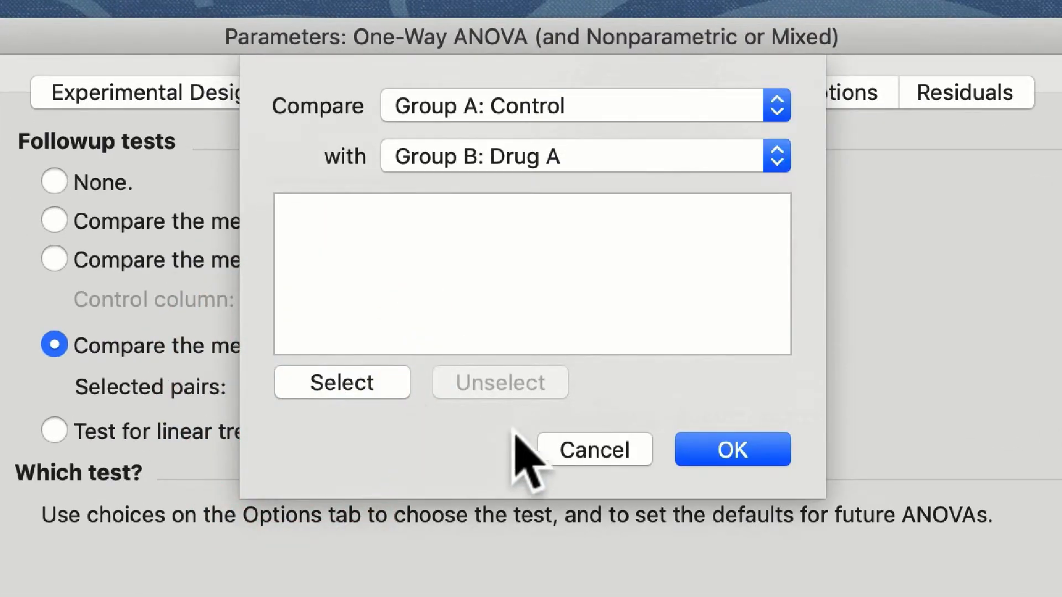
{"action": "left_click", "coordinate": [592, 449]}
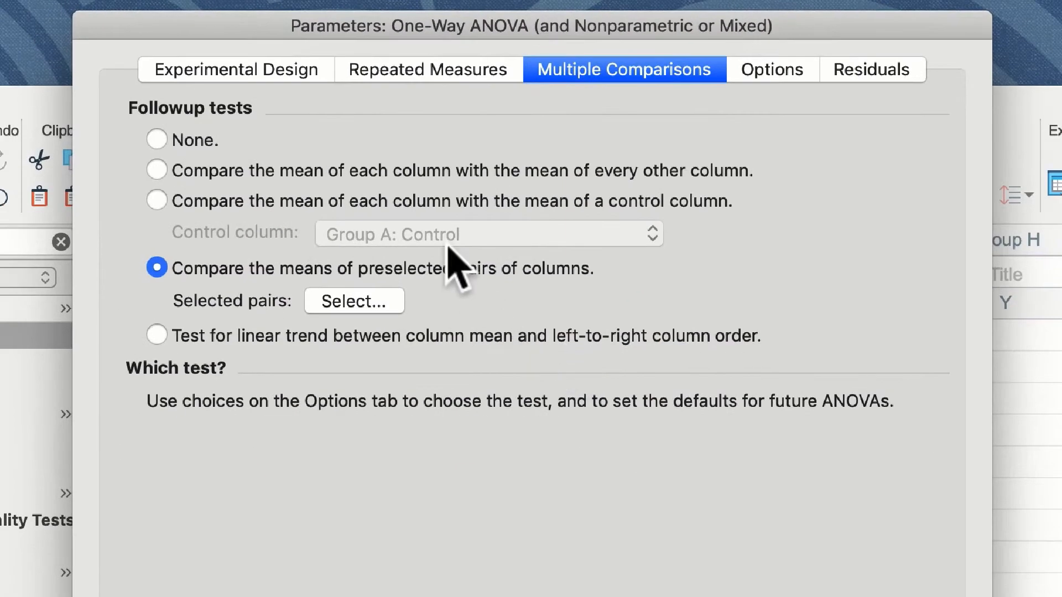
{"action": "left_click", "coordinate": [157, 170]}
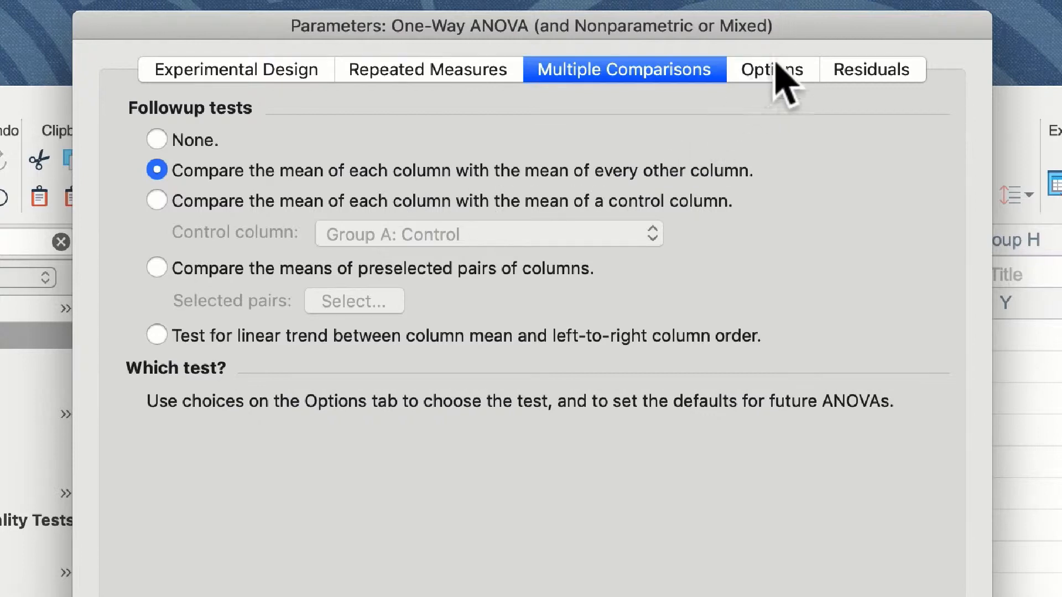
{"action": "mouse_move", "coordinate": [782, 94]}
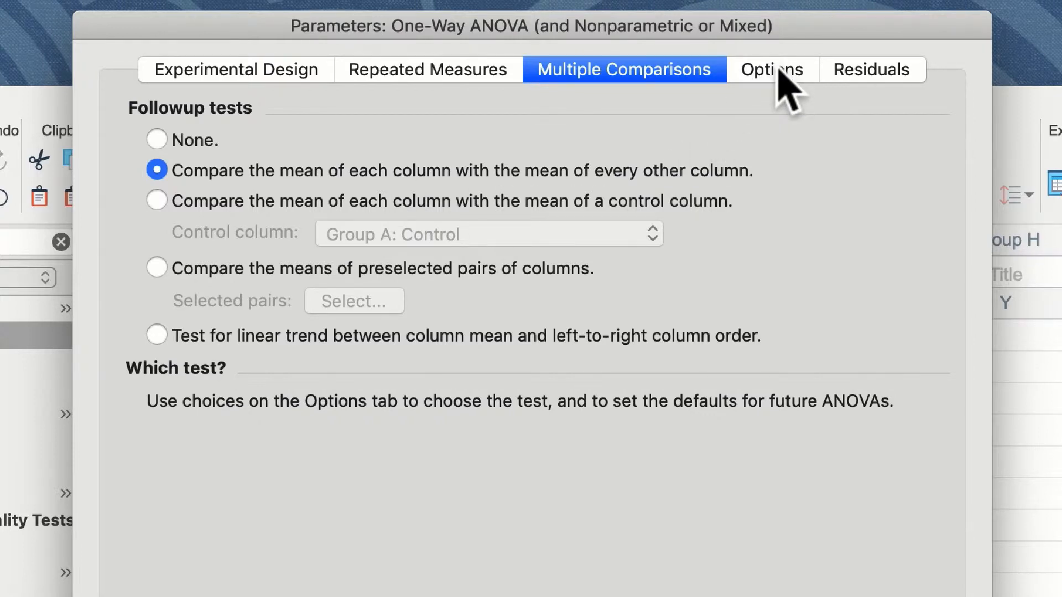
- Choose Tukey (recommended) as the multiple comparisons test and scroll through remaining options
{"action": "left_click", "coordinate": [773, 70]}
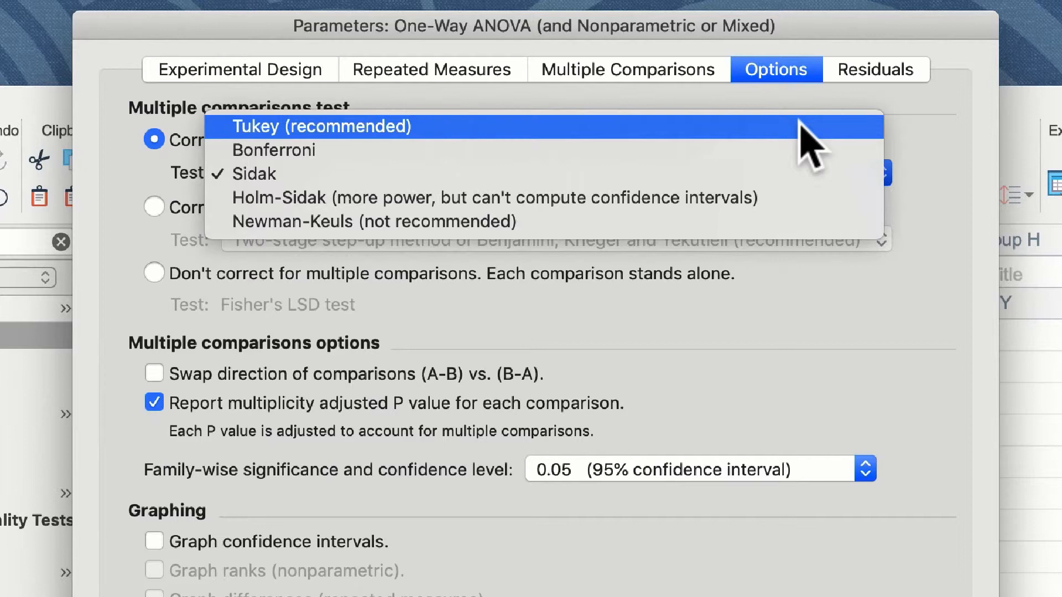
{"action": "left_click", "coordinate": [322, 126]}
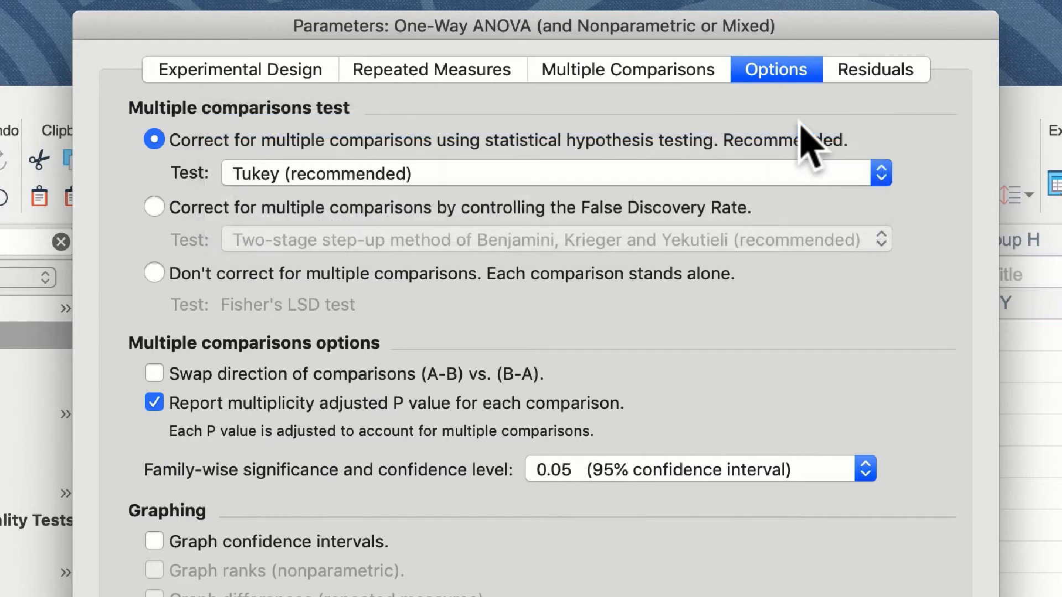
{"action": "scroll", "scroll_direction": "down", "scroll_amount": 3}
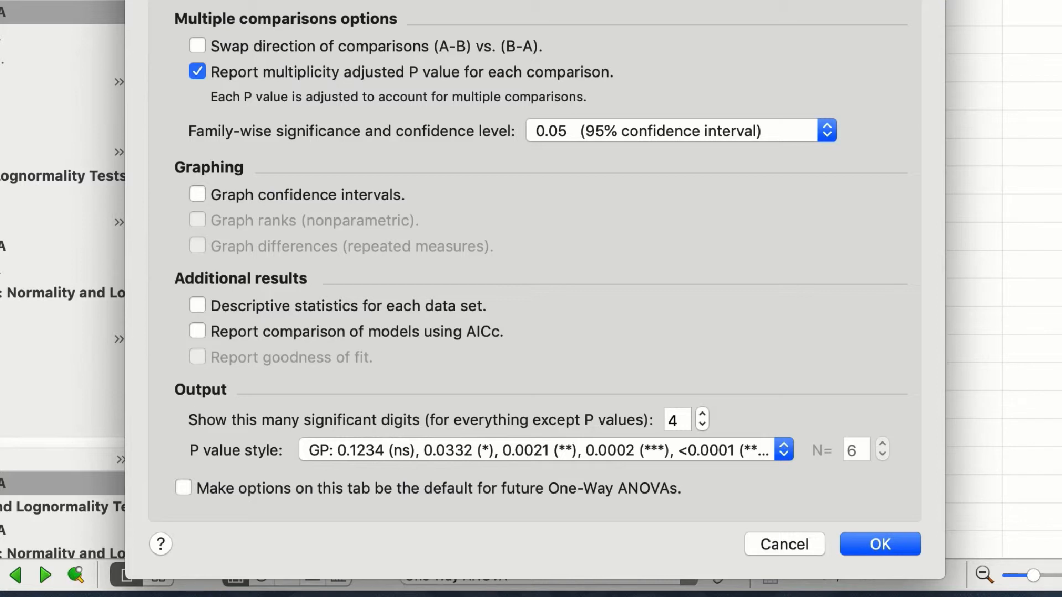
{"action": "mouse_move", "coordinate": [456, 110]}
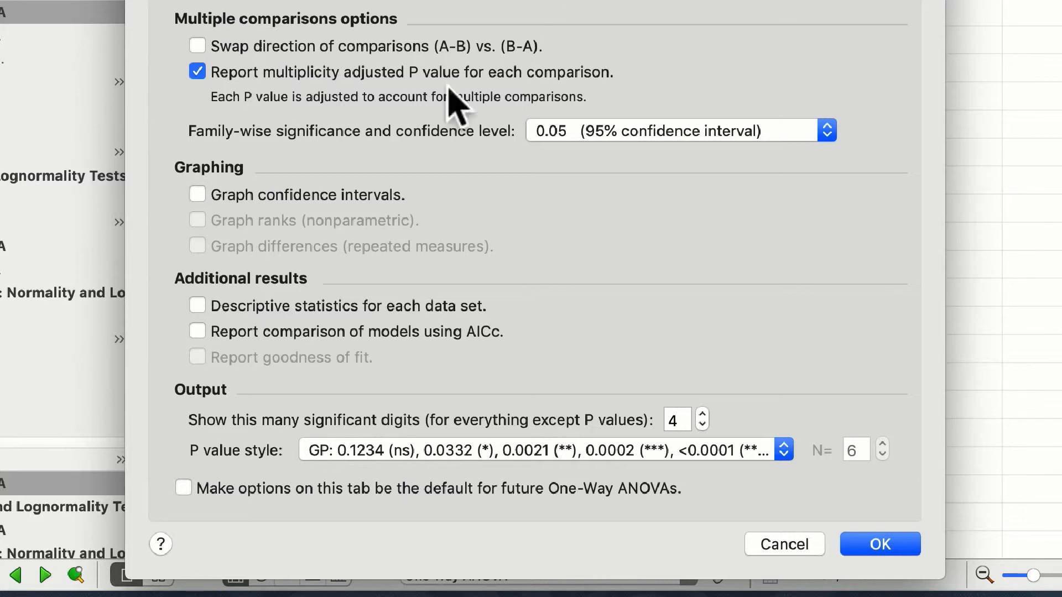
{"action": "mouse_move", "coordinate": [173, 565]}
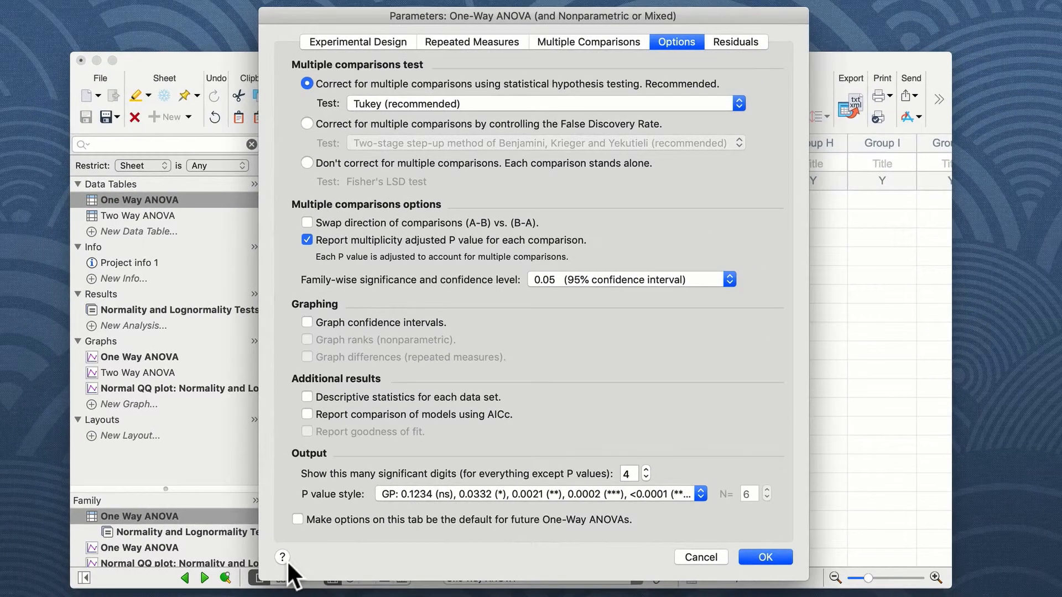
{"action": "mouse_move", "coordinate": [561, 112]}
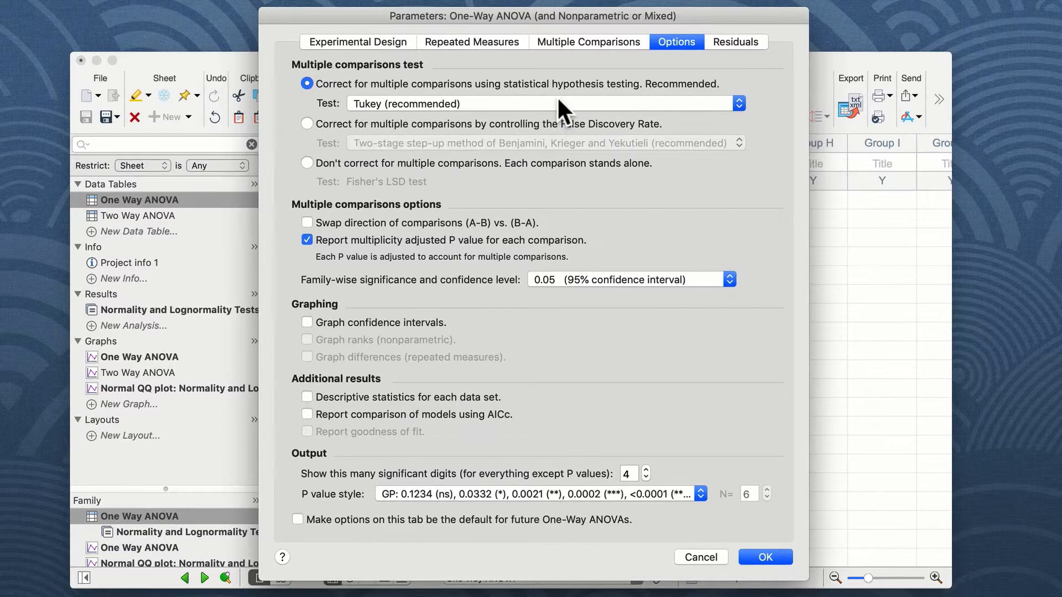
{"action": "mouse_move", "coordinate": [735, 51]}
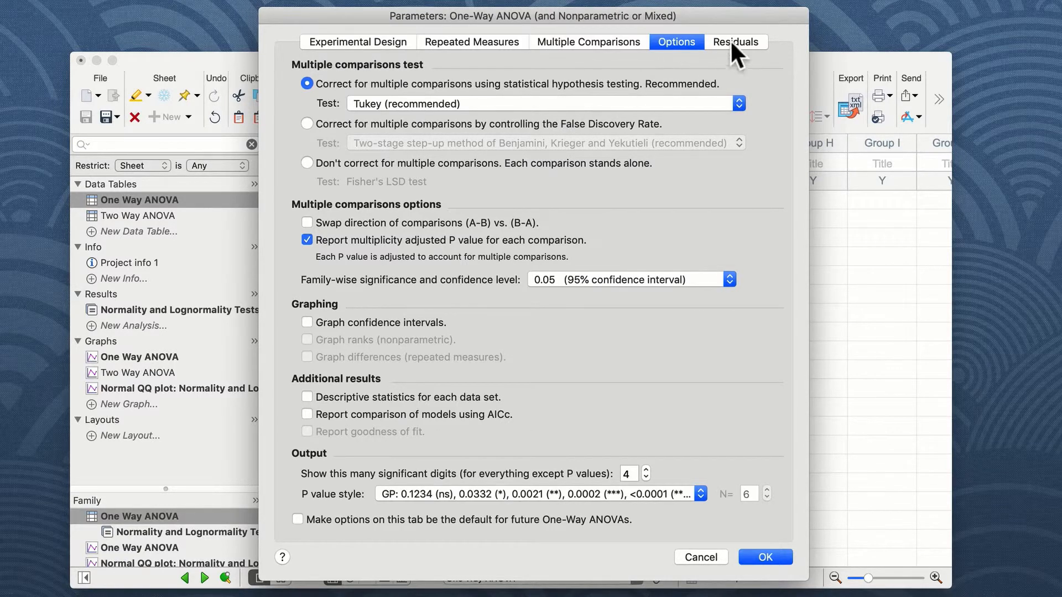
- Review residuals, multiple comparisons, Tukey options and experimental design settings before running
{"action": "left_click", "coordinate": [735, 41]}
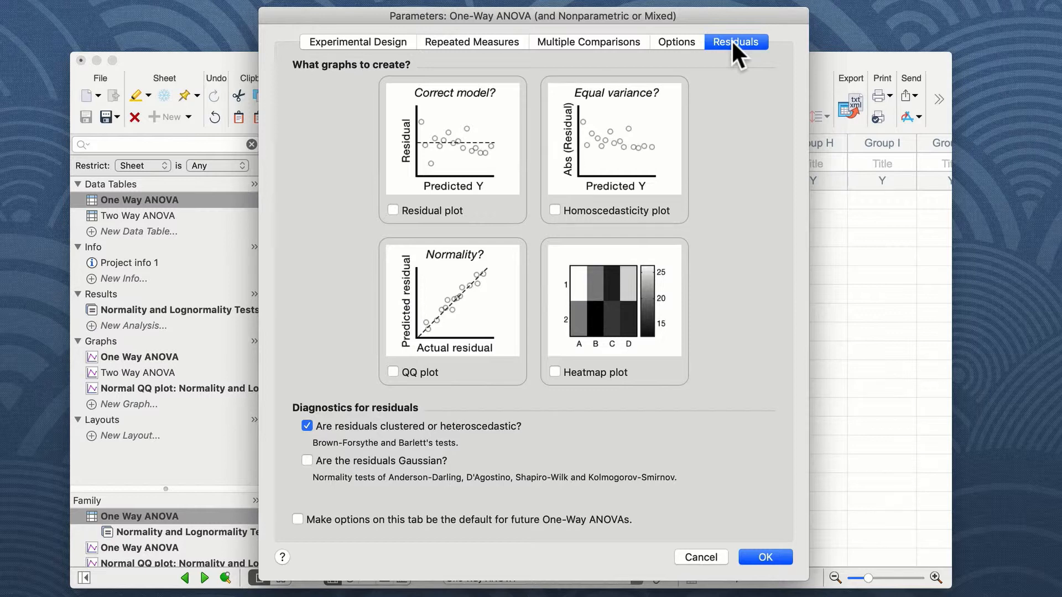
{"action": "mouse_move", "coordinate": [652, 54]}
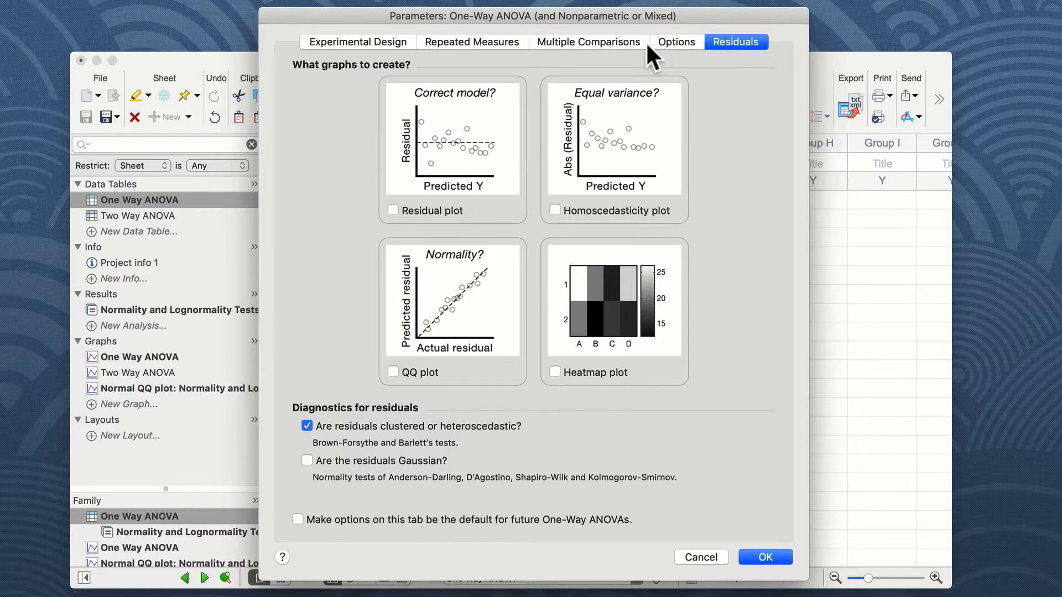
{"action": "left_click", "coordinate": [588, 42]}
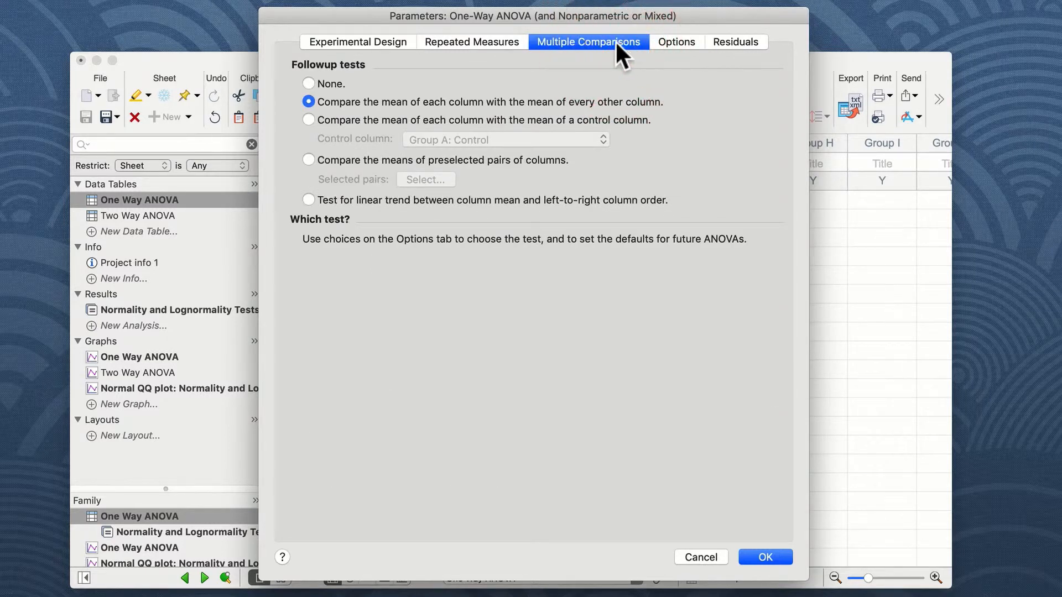
{"action": "mouse_move", "coordinate": [667, 49]}
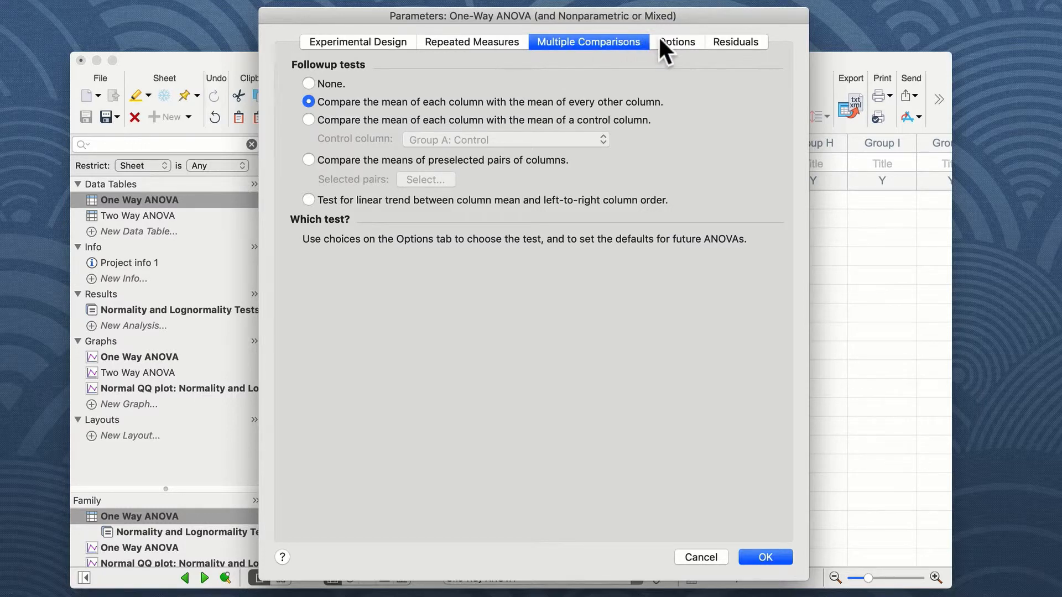
{"action": "left_click", "coordinate": [675, 41]}
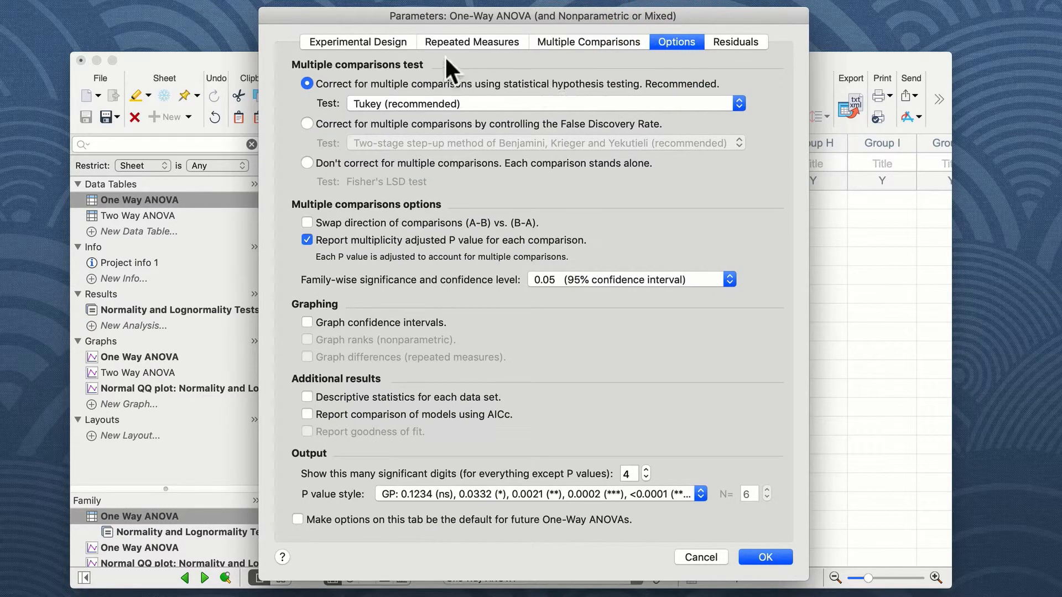
{"action": "left_click", "coordinate": [354, 42]}
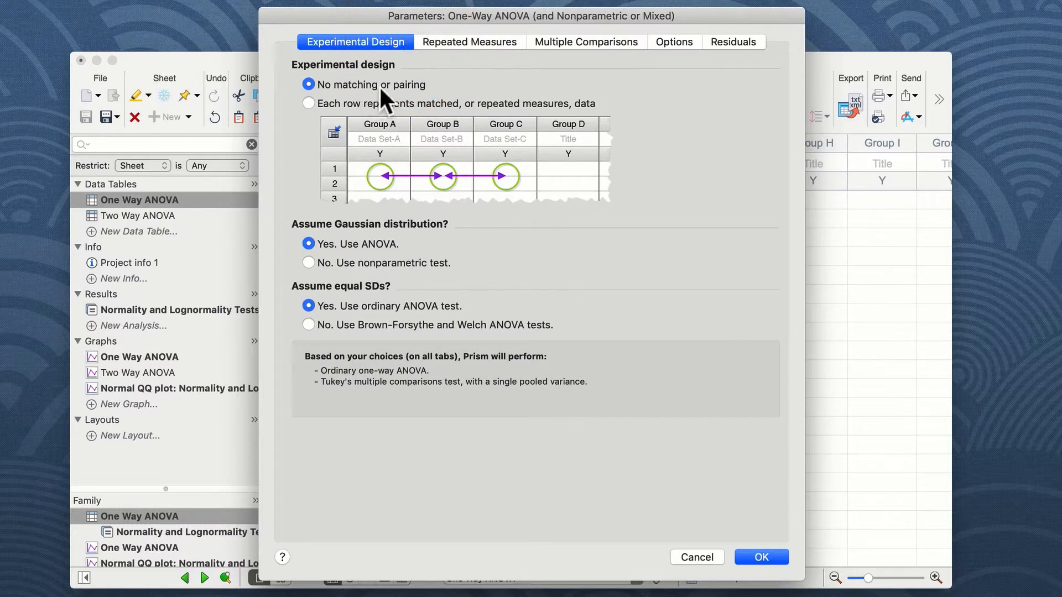
{"action": "mouse_move", "coordinate": [414, 96]}
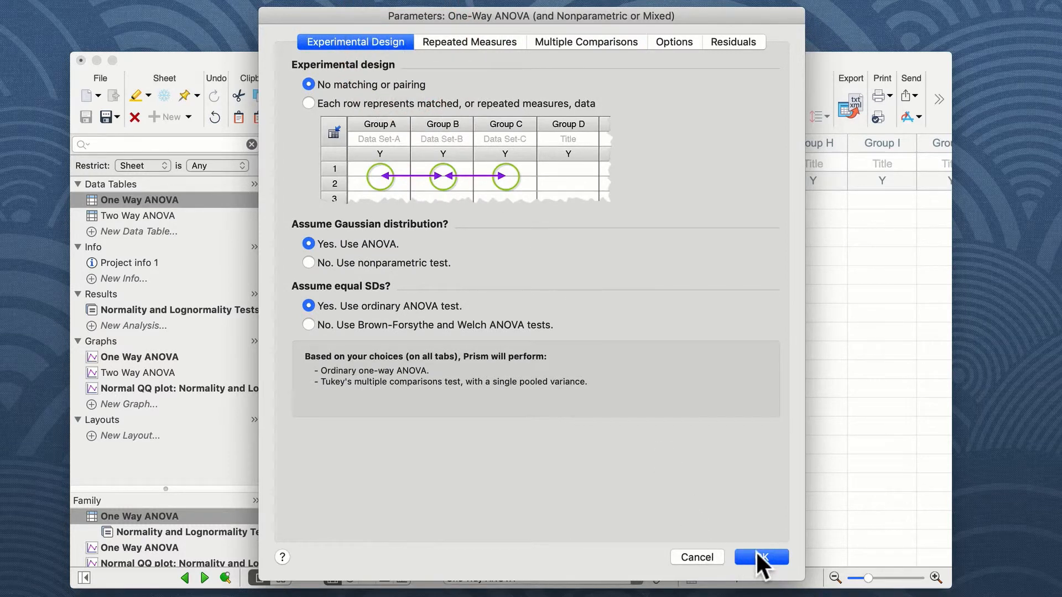
- Run the ANOVA and scroll the results sheet showing F = 370.7, P < 0.0001
{"action": "left_click", "coordinate": [761, 557]}
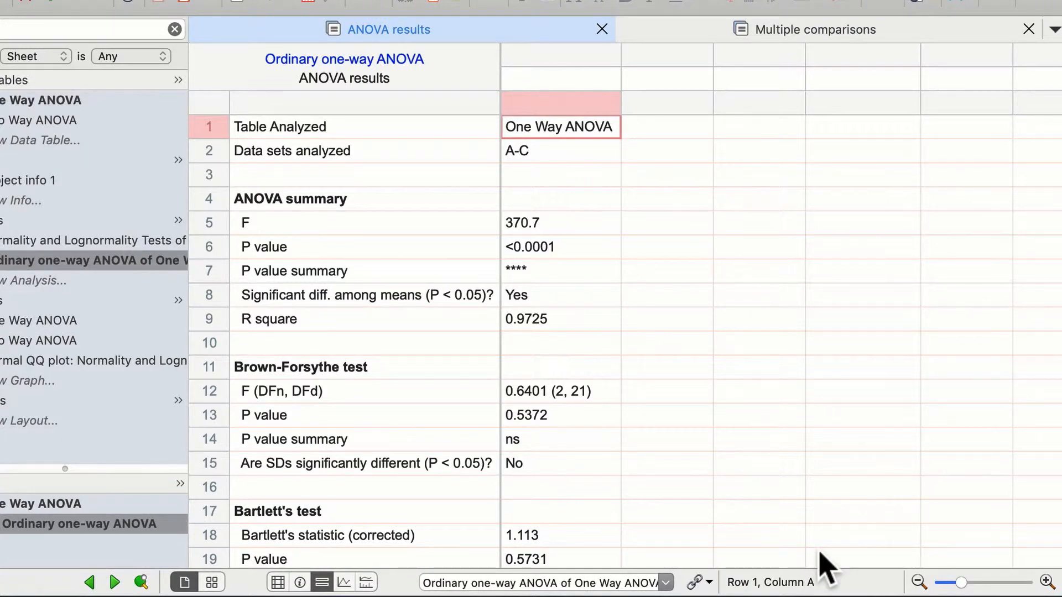
{"action": "mouse_move", "coordinate": [371, 47]}
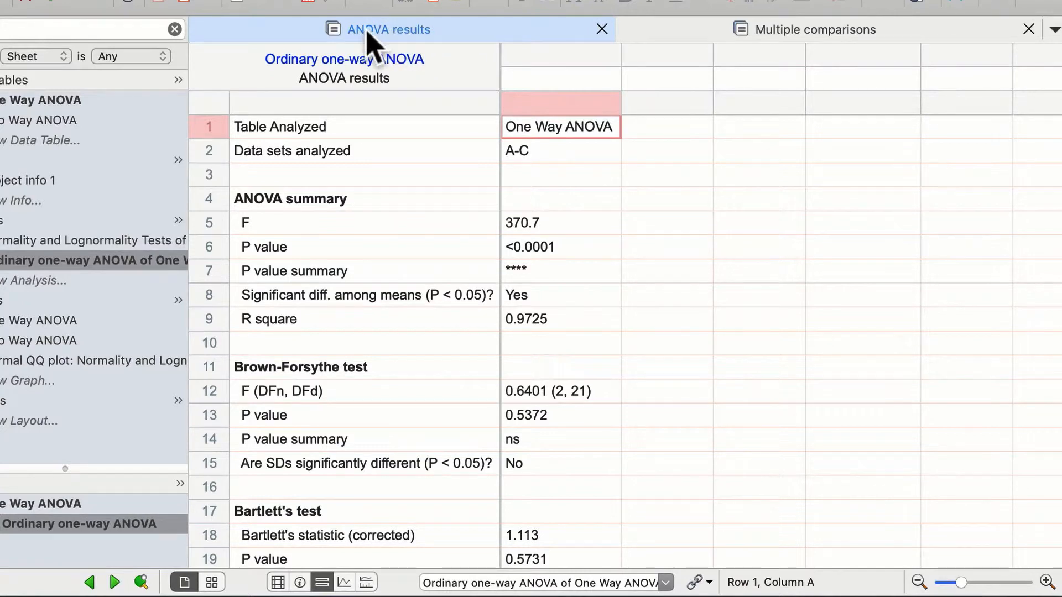
{"action": "mouse_move", "coordinate": [816, 37]}
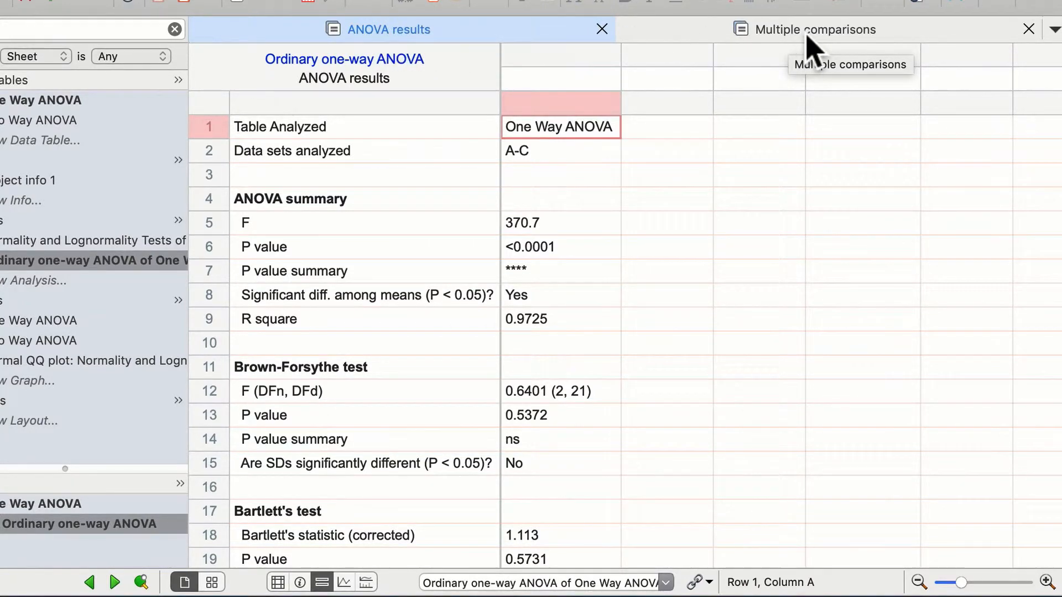
{"action": "mouse_move", "coordinate": [561, 103]}
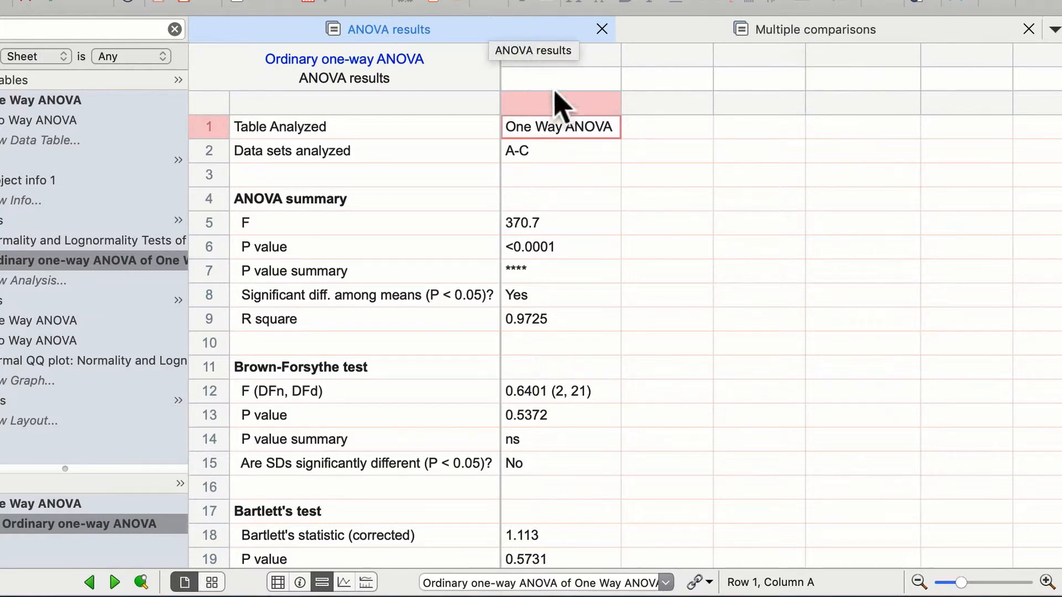
{"action": "mouse_move", "coordinate": [582, 174]}
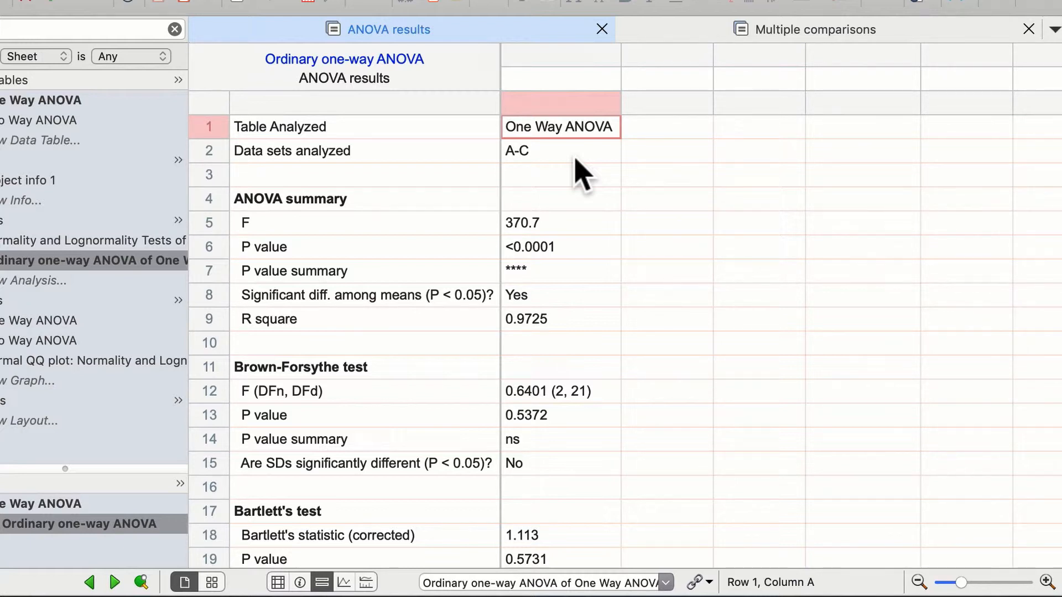
{"action": "mouse_move", "coordinate": [598, 260]}
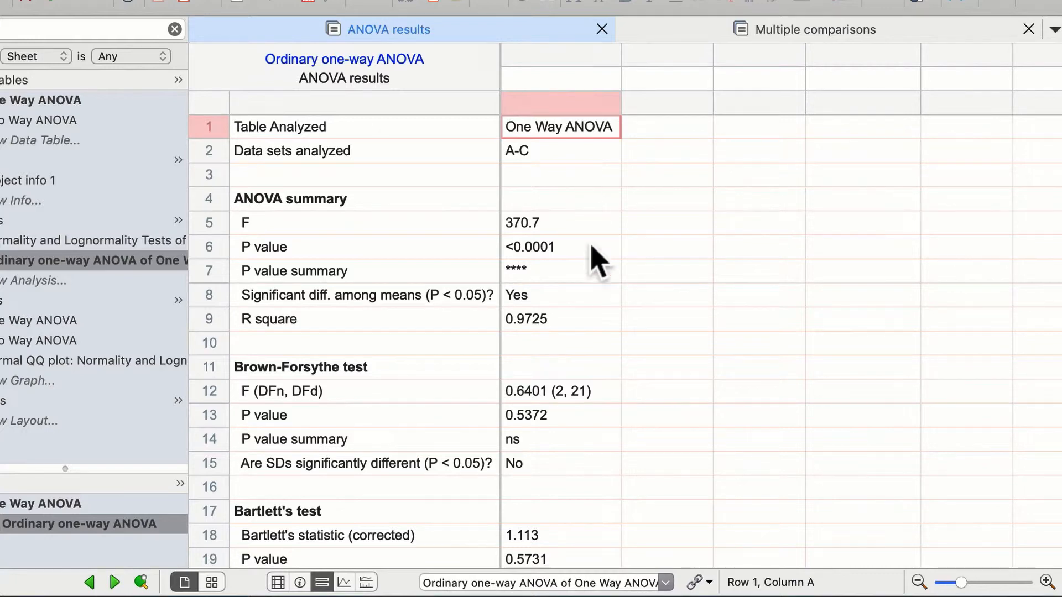
{"action": "scroll", "scroll_direction": "down", "scroll_amount": 3}
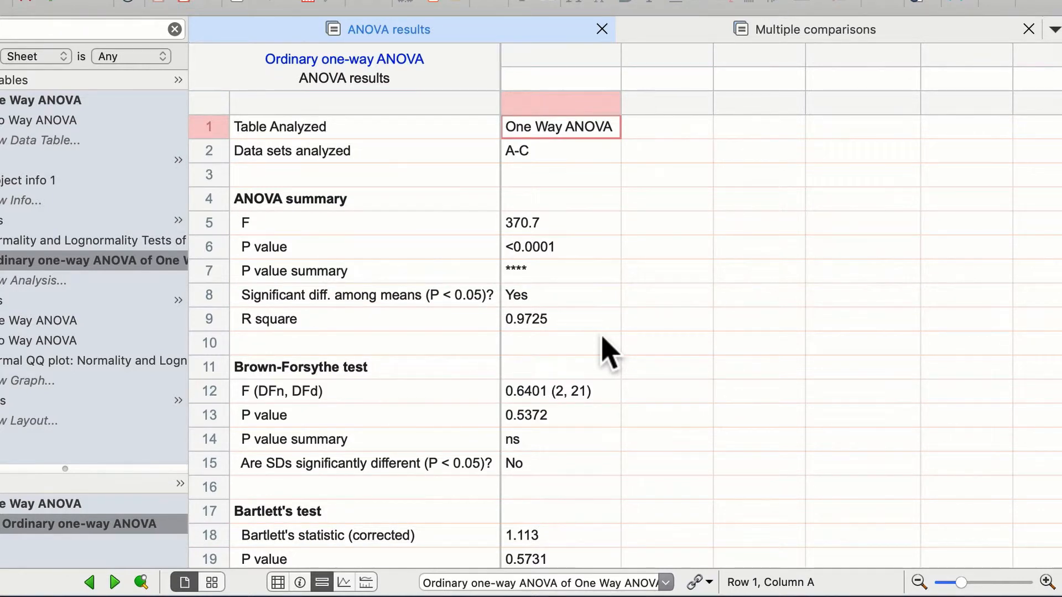
{"action": "mouse_move", "coordinate": [779, 115]}
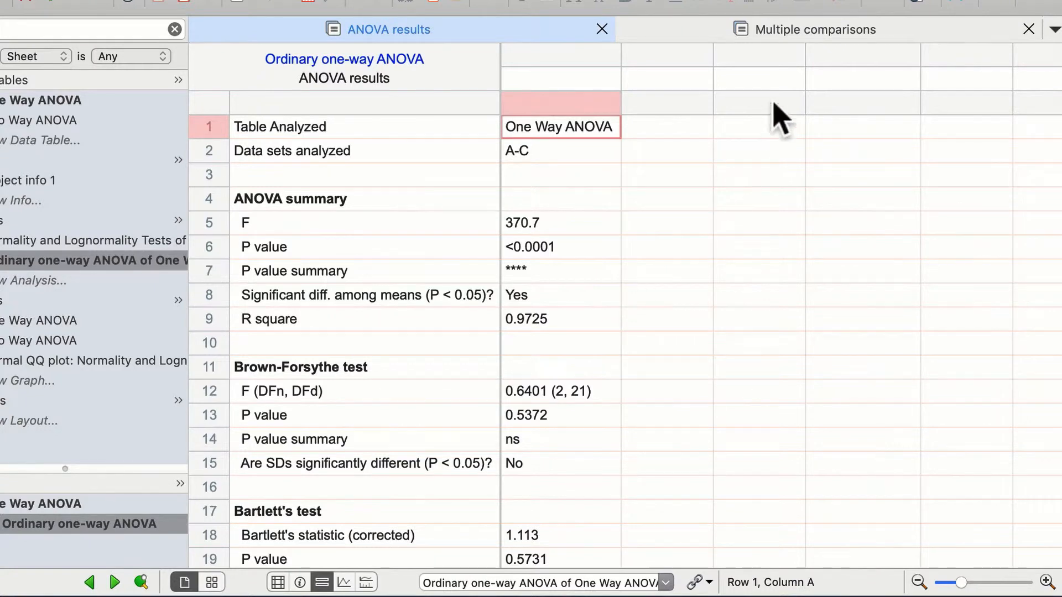
- Show Tukey results, highlighting significant Control vs. Drug B and Drug A vs. Drug B
{"action": "left_click", "coordinate": [814, 29]}
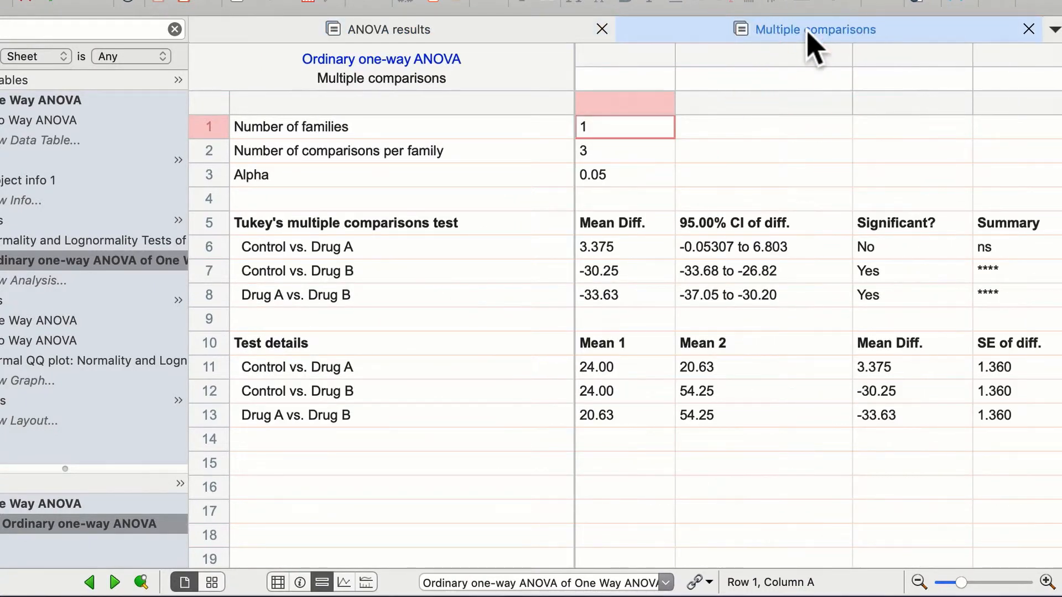
{"action": "mouse_move", "coordinate": [814, 40]}
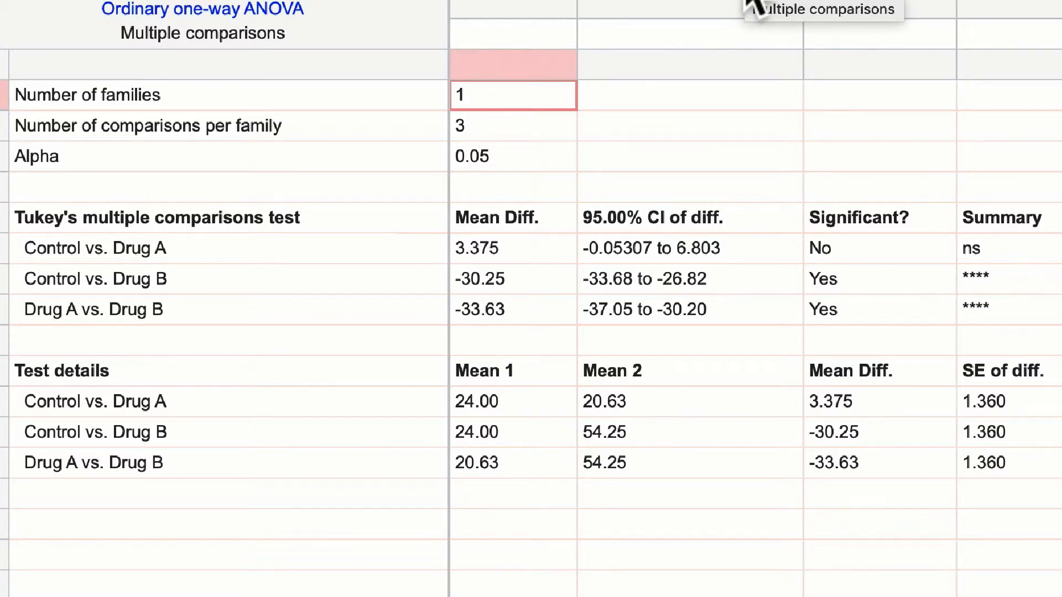
{"action": "mouse_move", "coordinate": [731, 265]}
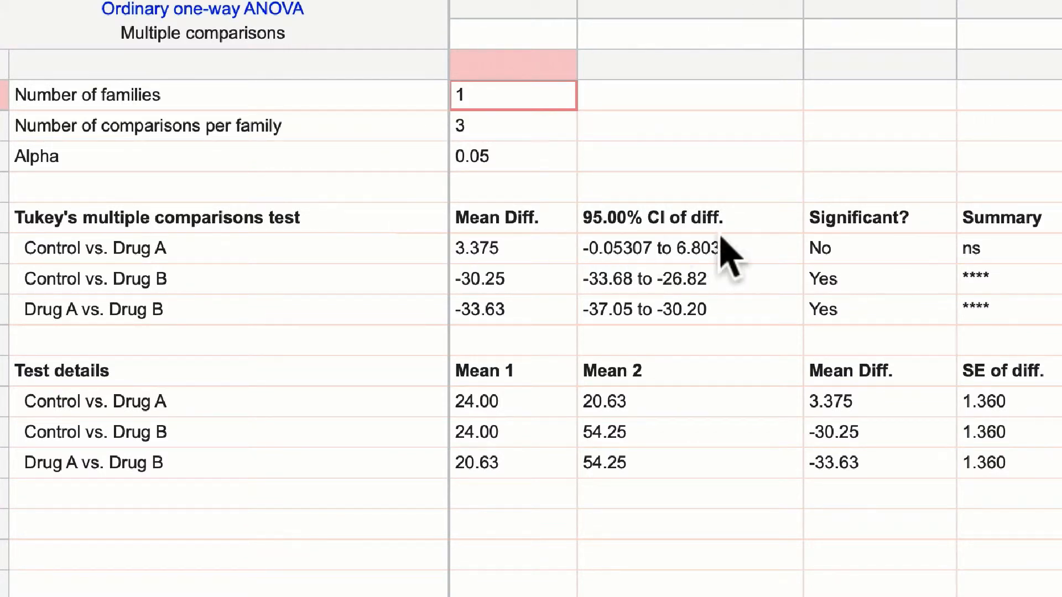
{"action": "mouse_move", "coordinate": [724, 338]}
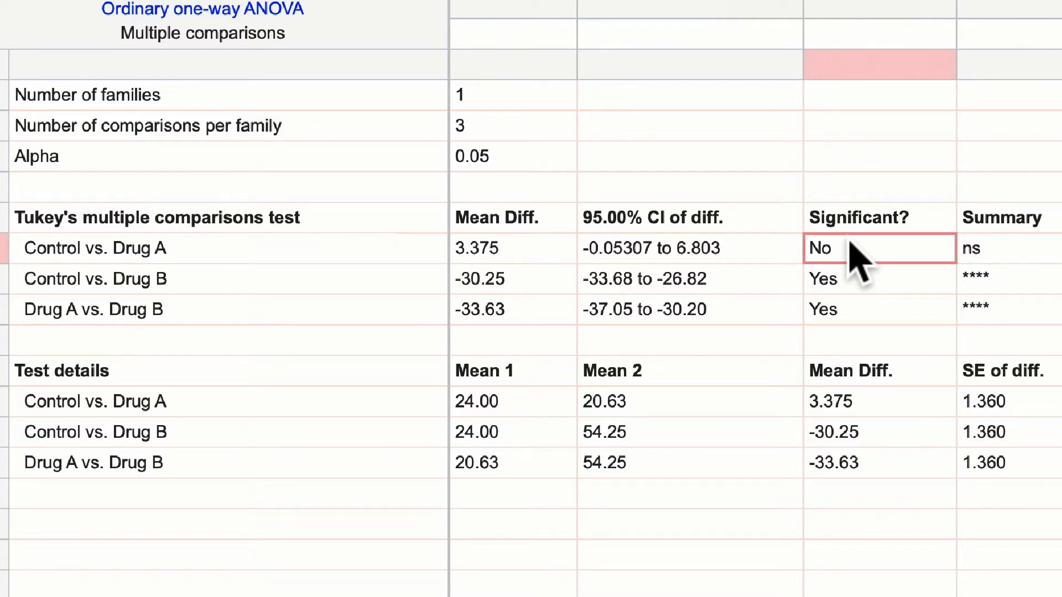
{"action": "left_click", "coordinate": [878, 279]}
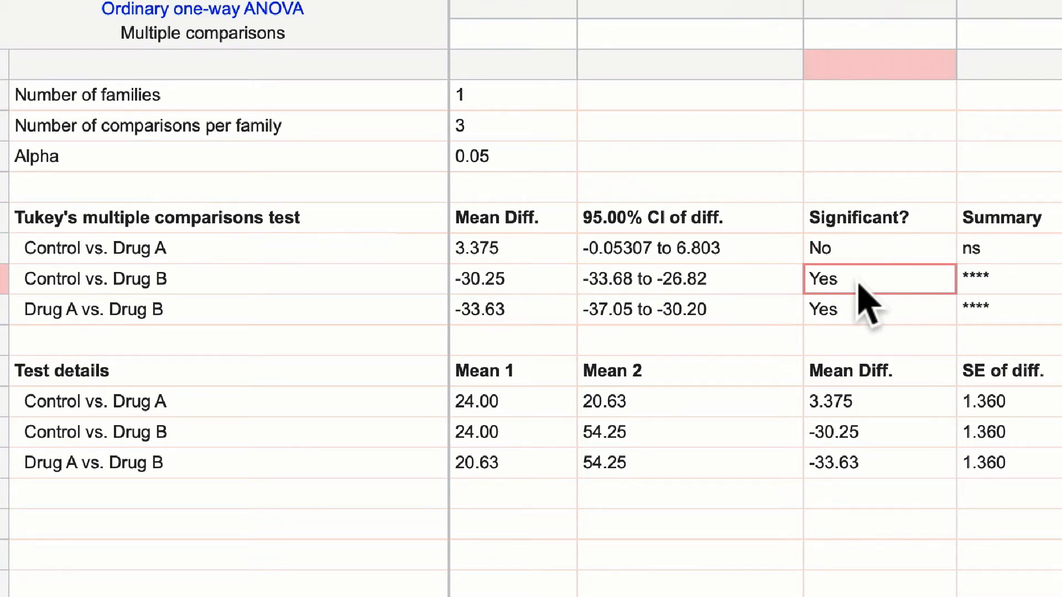
{"action": "left_click", "coordinate": [854, 309]}
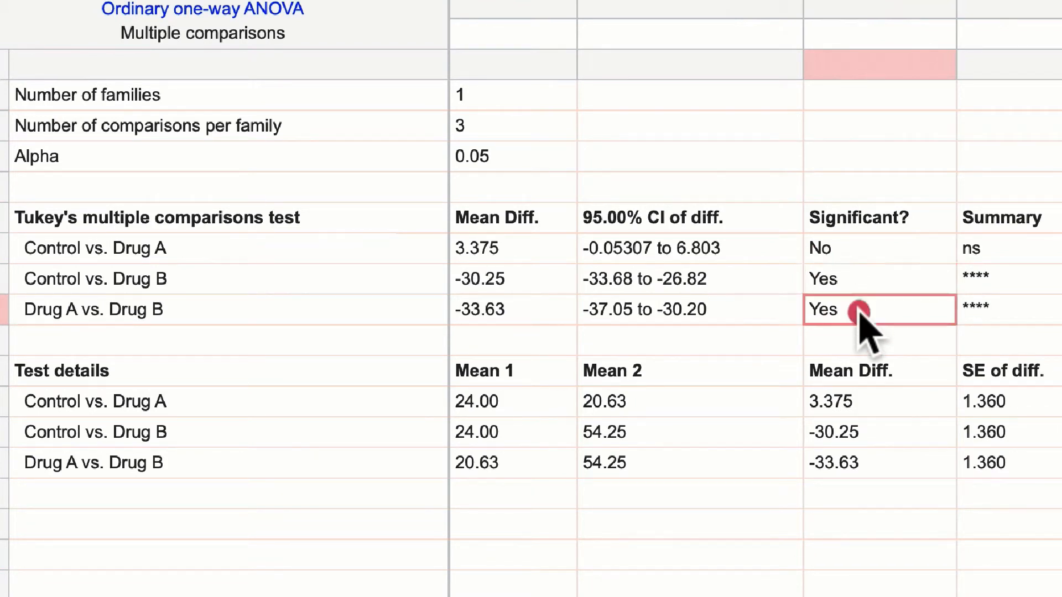
{"action": "mouse_move", "coordinate": [867, 332]}
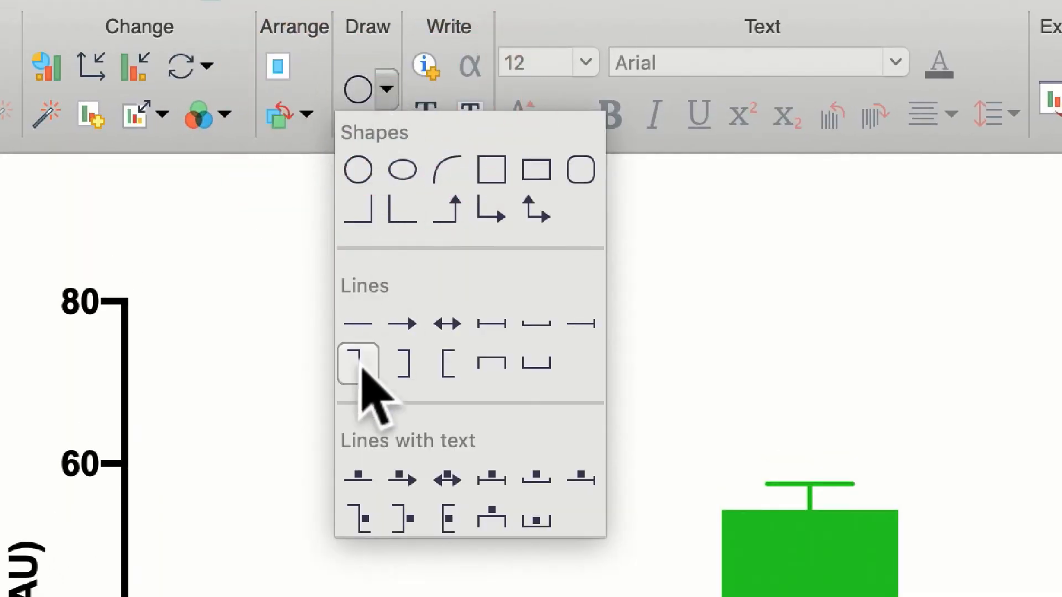
{"action": "mouse_move", "coordinate": [358, 478]}
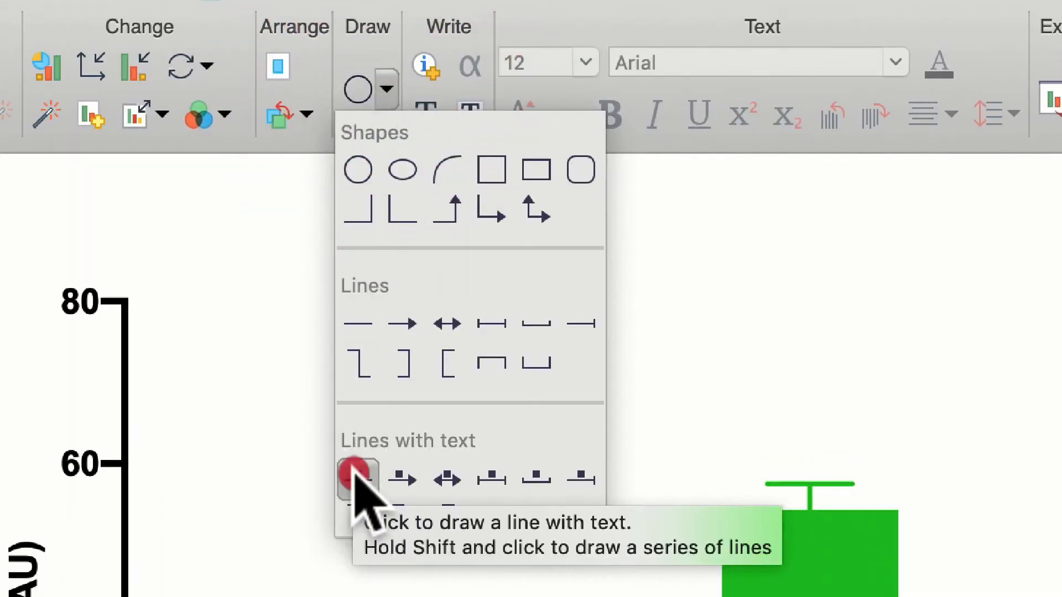
- Draw two labelled lines above the bars and label each with an asterisk
{"action": "left_click", "coordinate": [357, 479]}
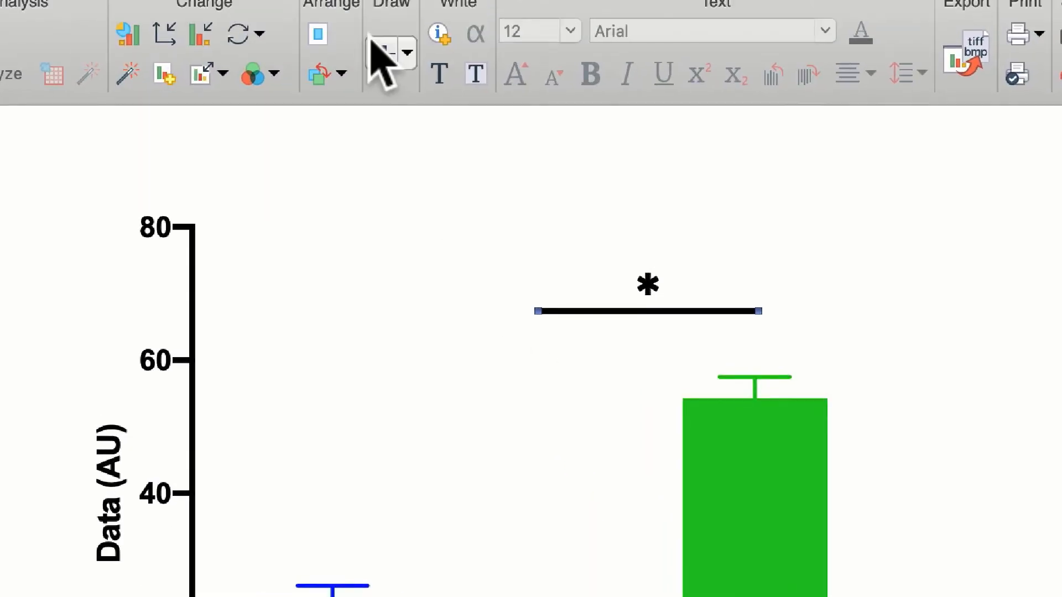
{"action": "left_click", "coordinate": [382, 53]}
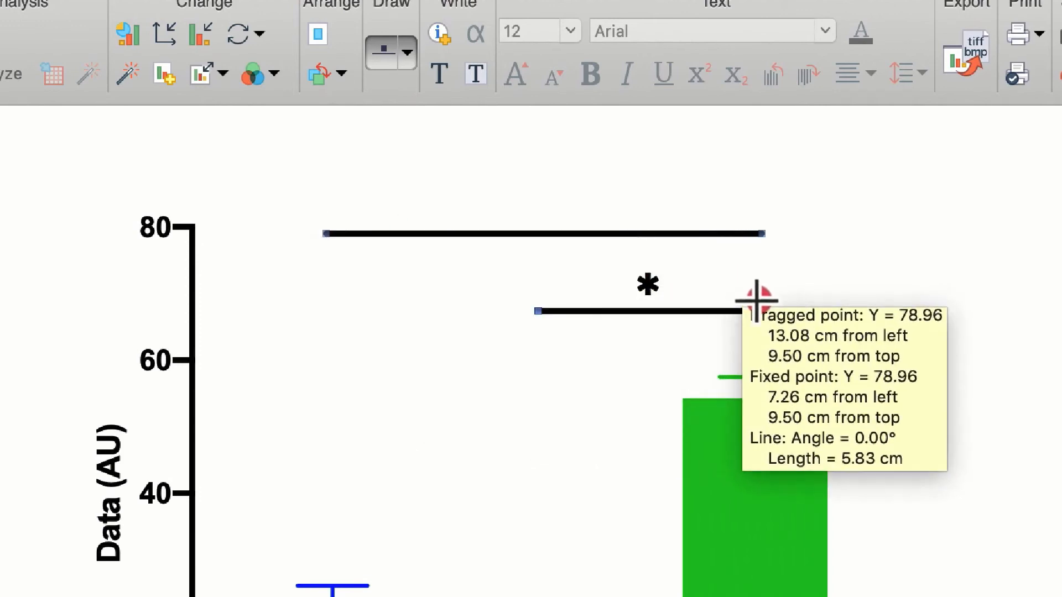
{"action": "left_click", "coordinate": [757, 302]}
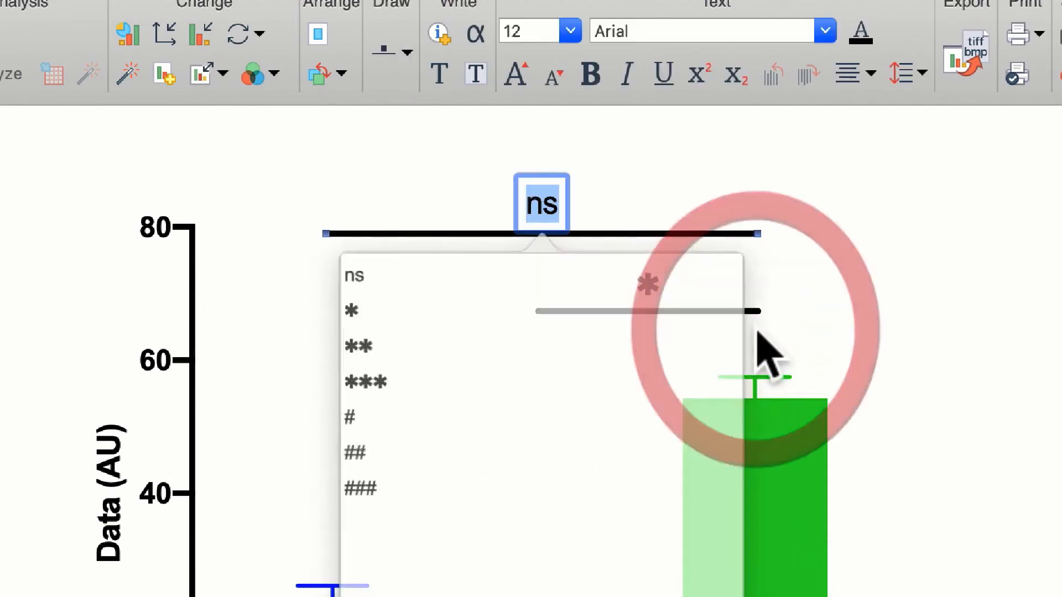
{"action": "left_click", "coordinate": [350, 310]}
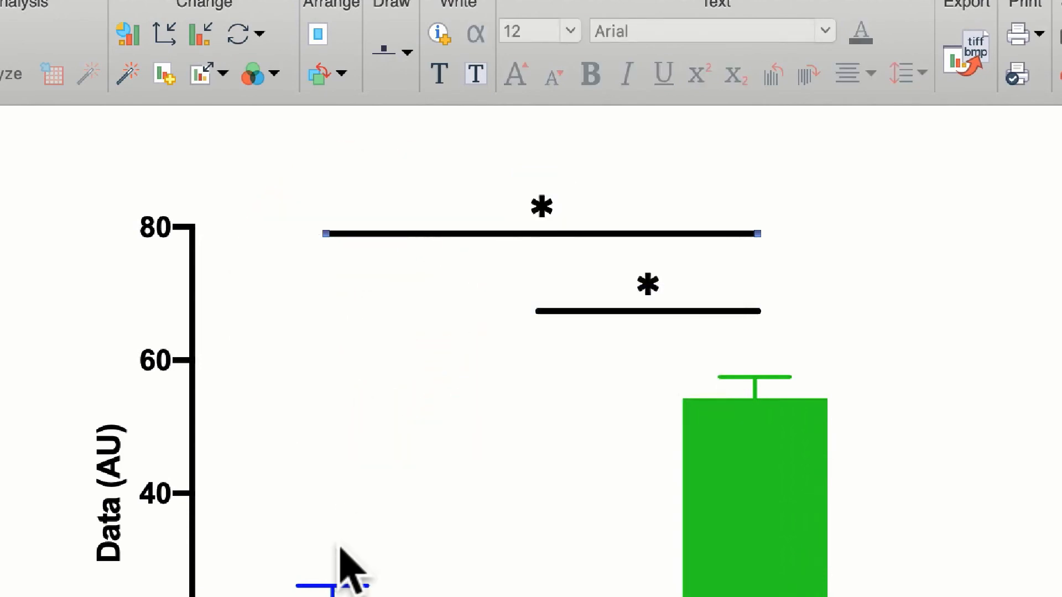